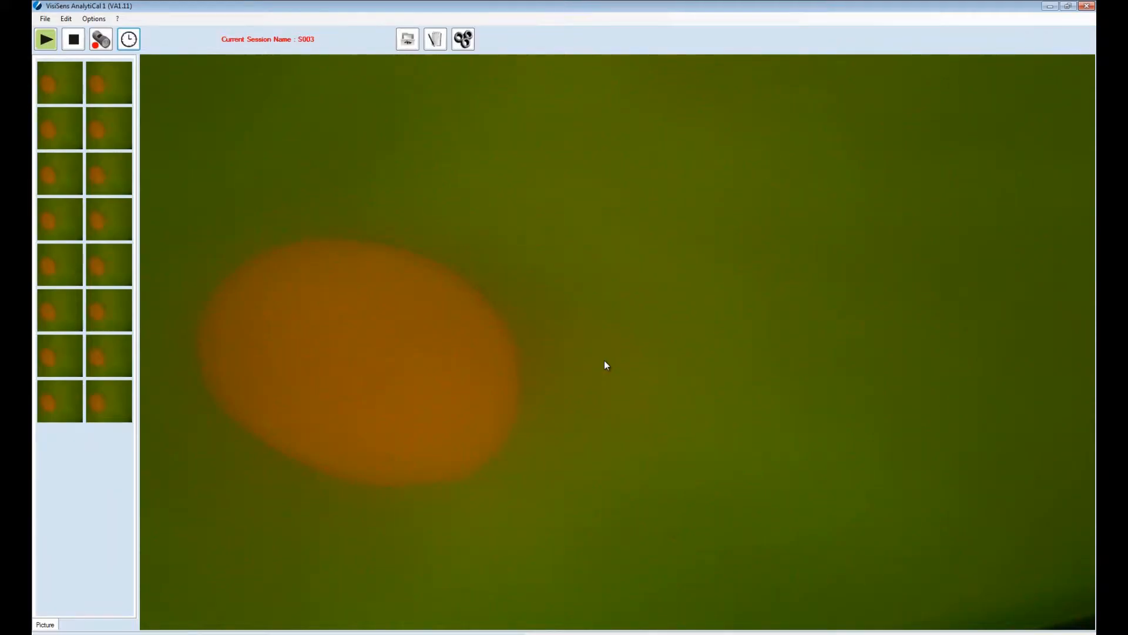
pyautogui.moveTo(546, 301)
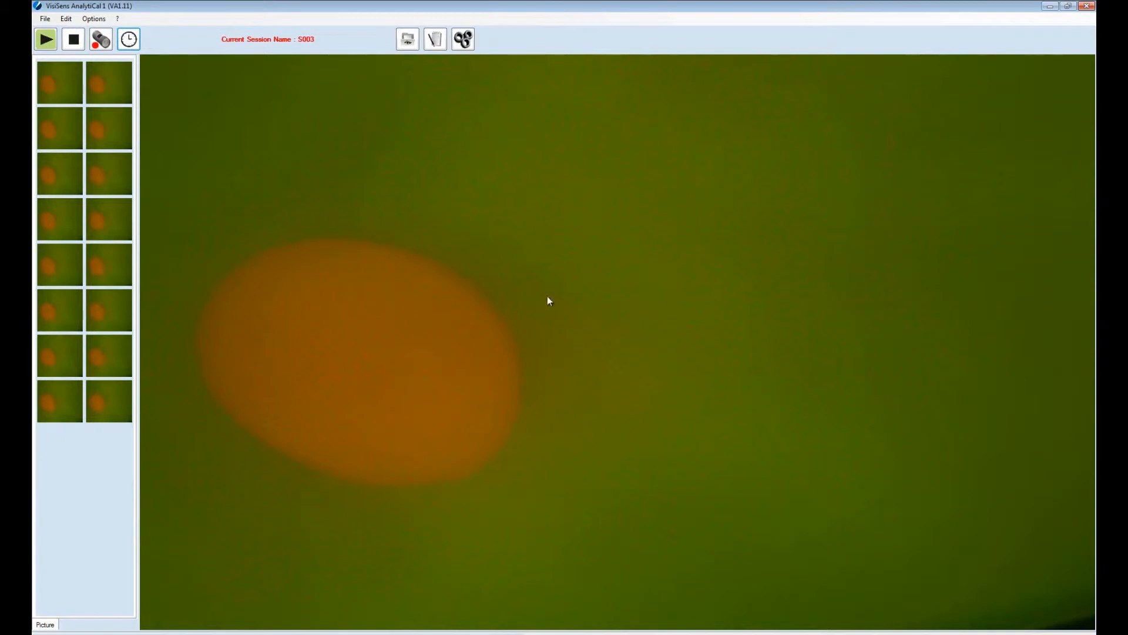
pyautogui.moveTo(463, 51)
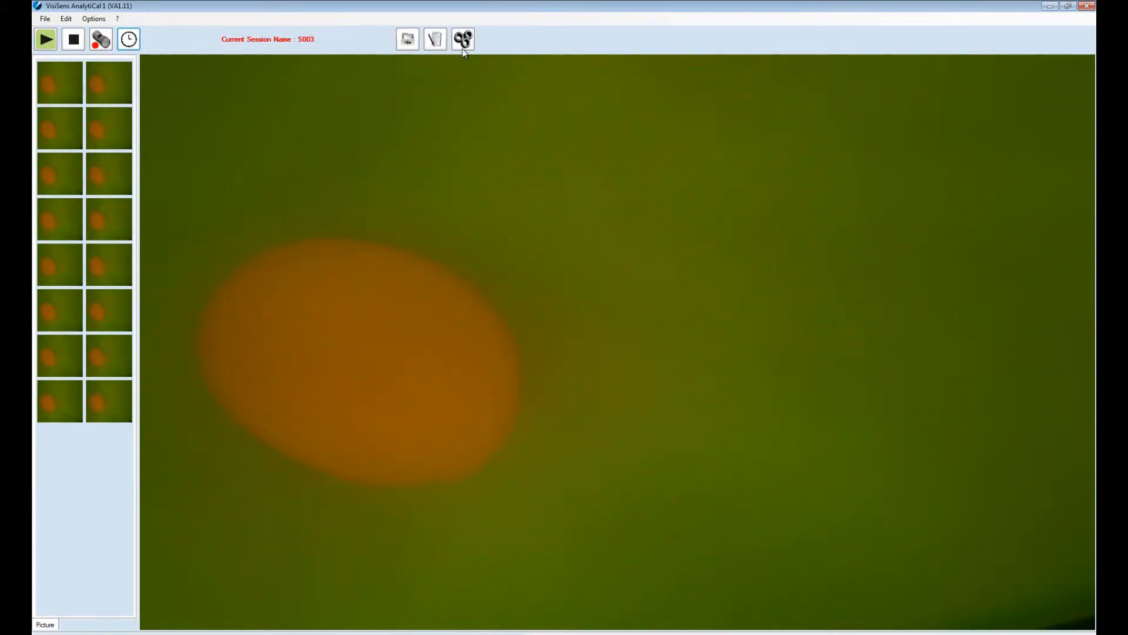
pyautogui.moveTo(463, 40)
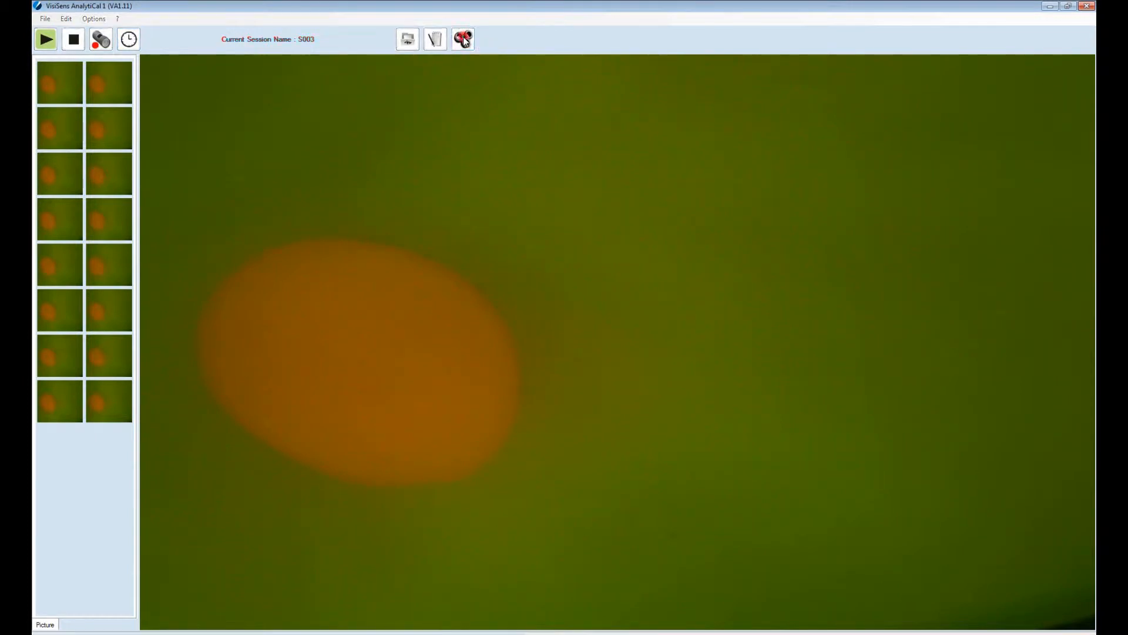
# Step: Launch the AnalytiCal module, dismiss its splash screen and maximize the analysis window
pyautogui.click(462, 39)
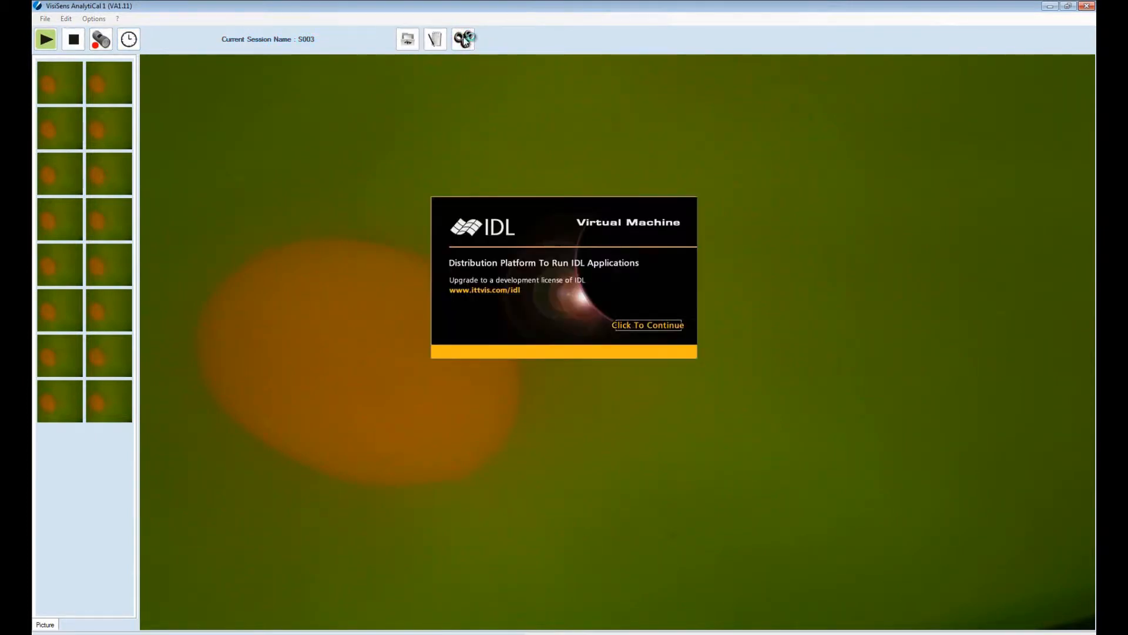
pyautogui.click(647, 325)
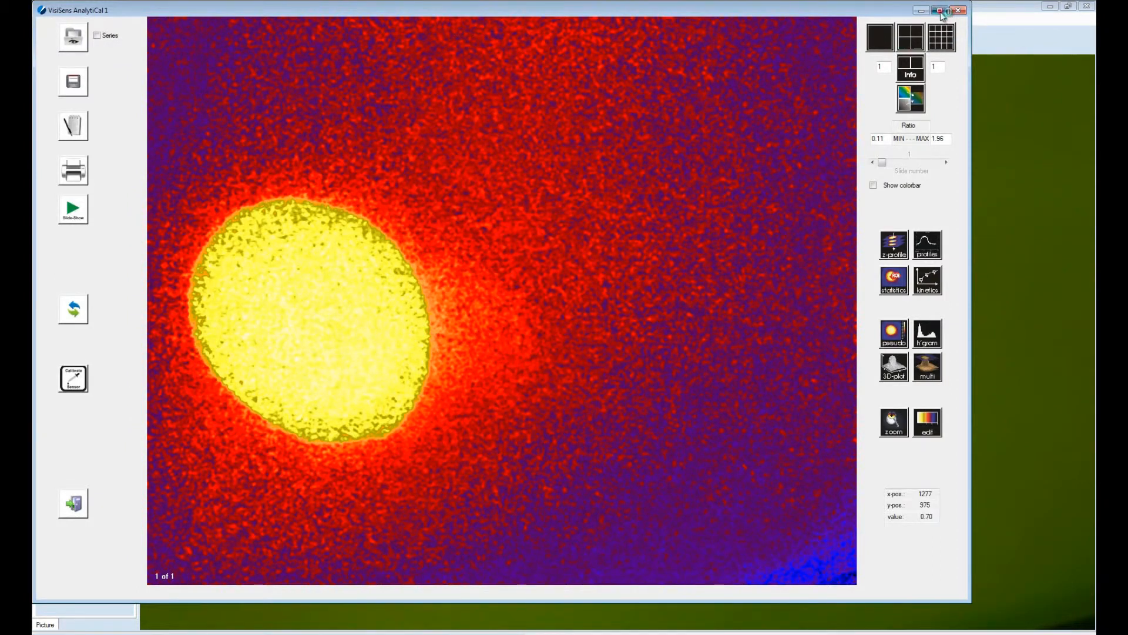
pyautogui.click(945, 11)
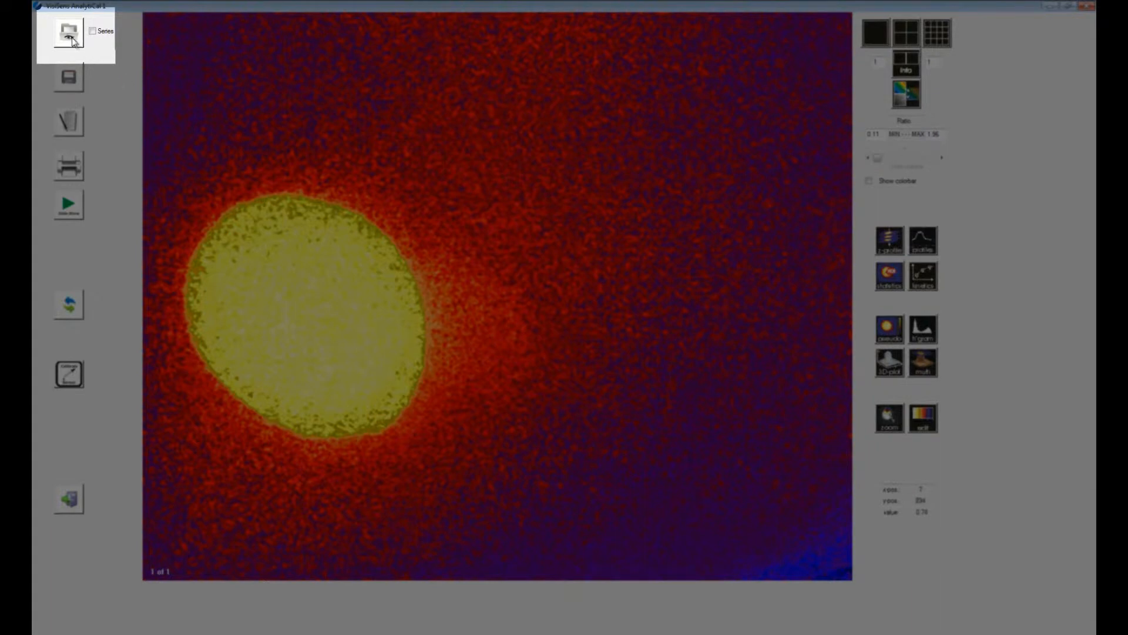
pyautogui.moveTo(68, 36)
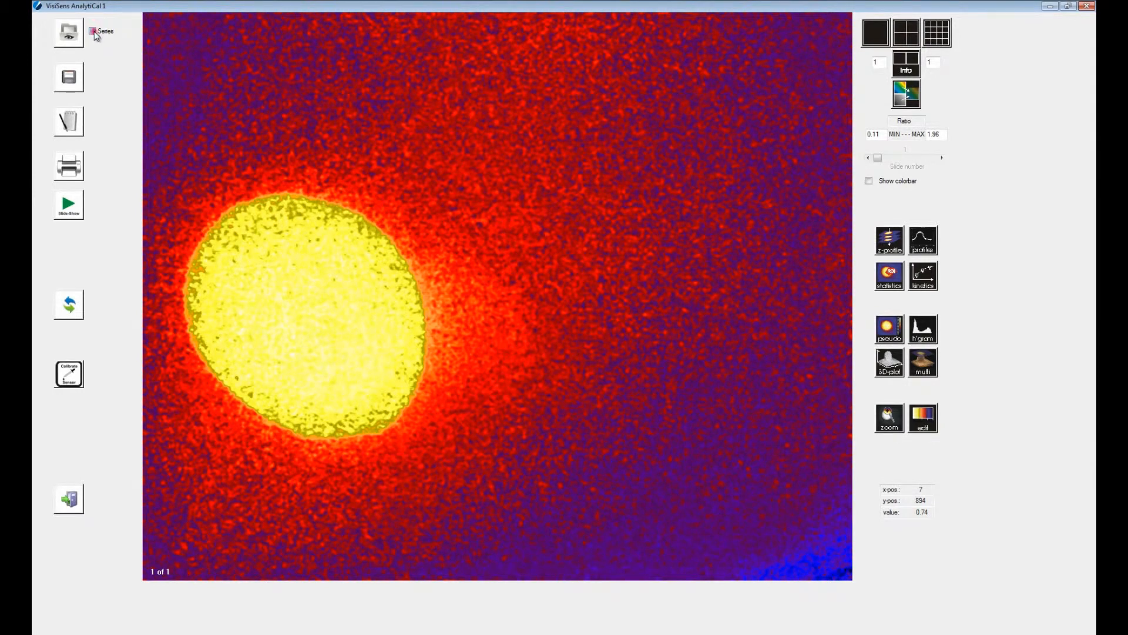
# Step: Choose ME_ST_01_00001 as the first series image and enter 45 as the number of images to read
pyautogui.click(91, 30)
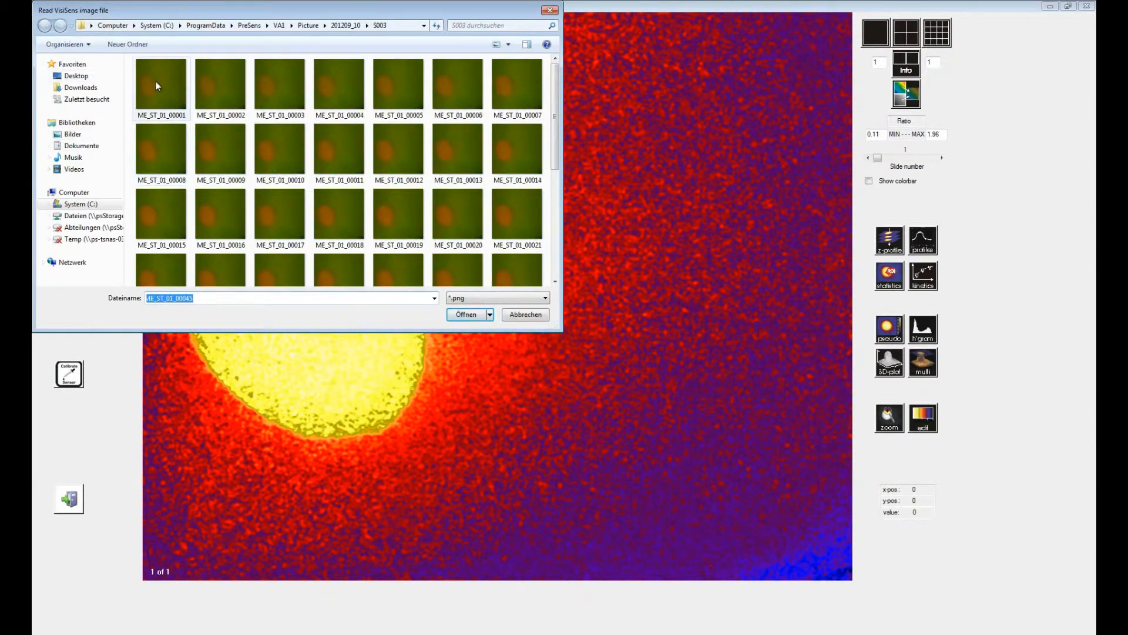
pyautogui.click(161, 84)
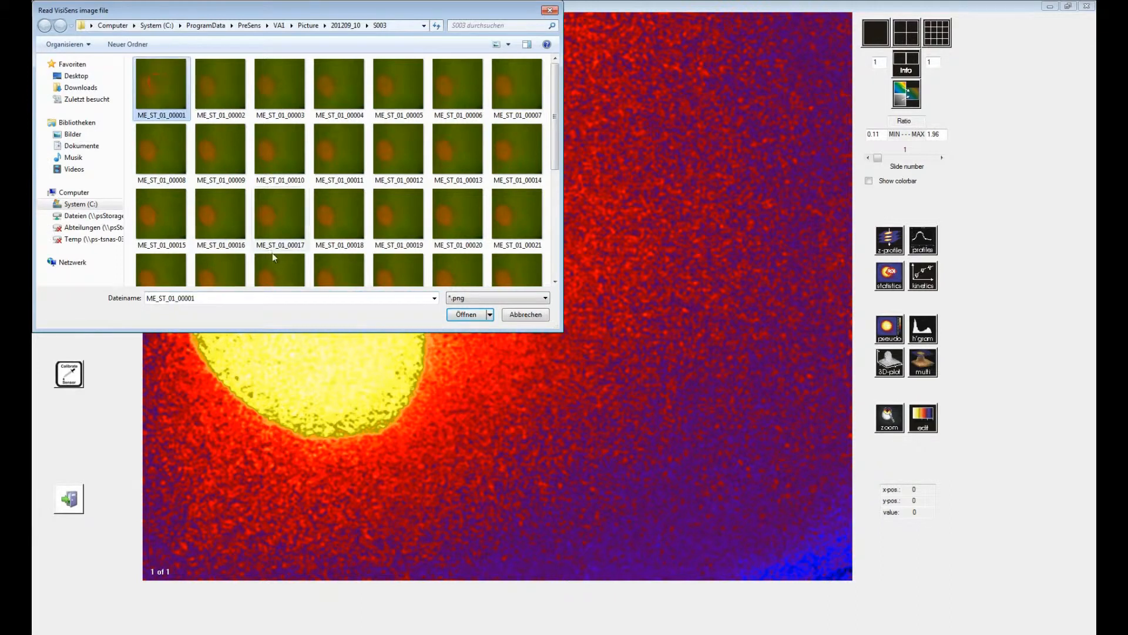
pyautogui.moveTo(469, 316)
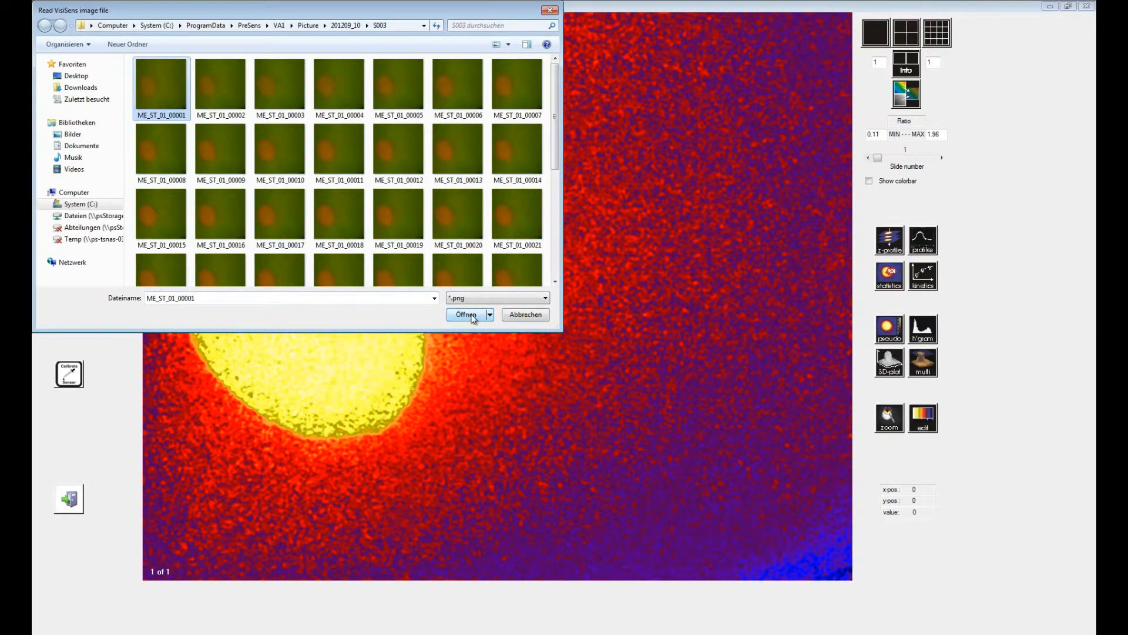
pyautogui.click(467, 315)
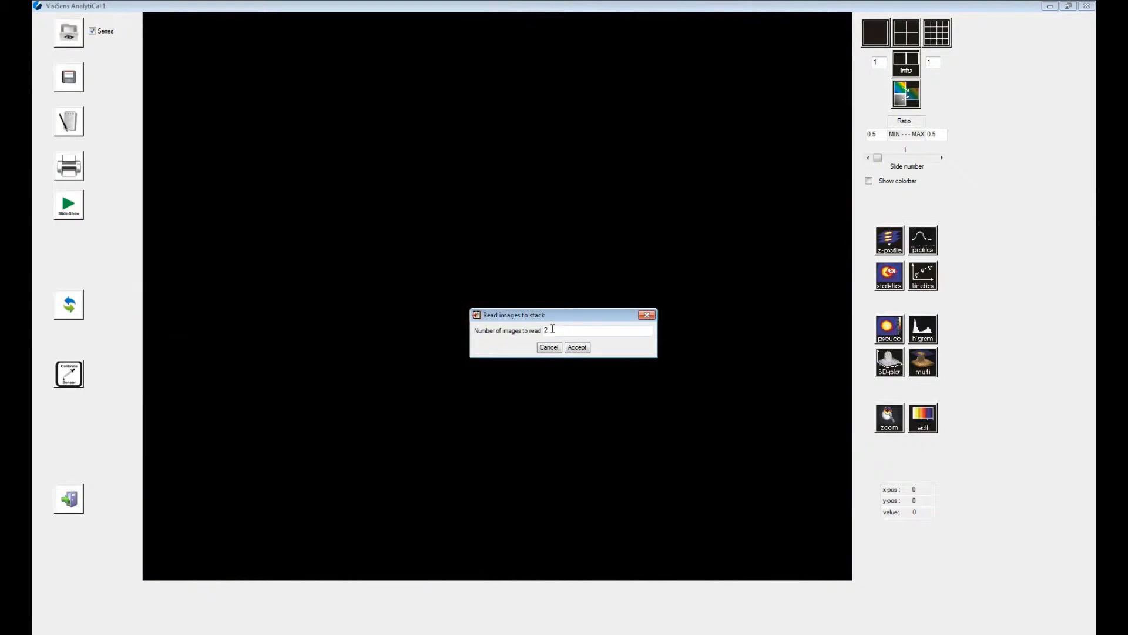
pyautogui.tripleClick(576, 330)
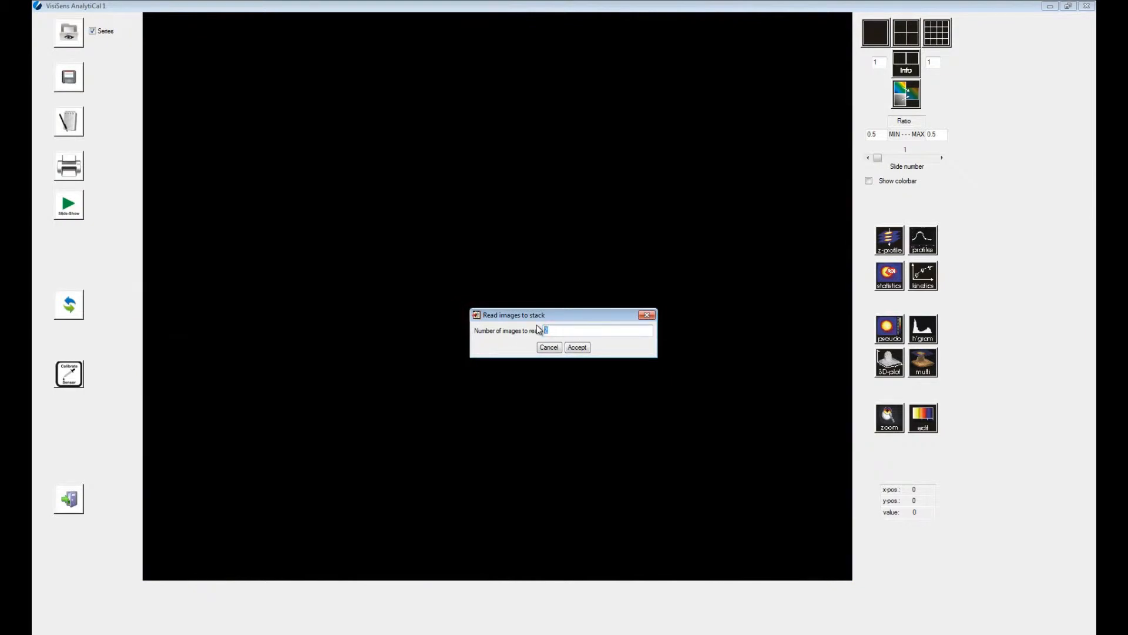
pyautogui.write('45')
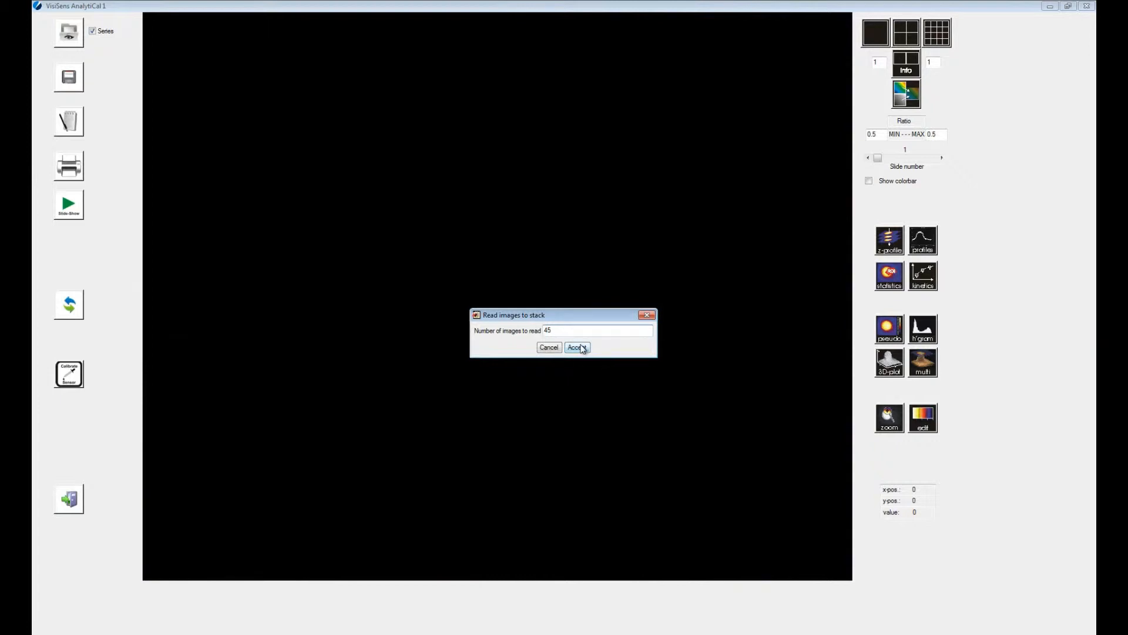
# Step: Accept reading the 45 images into the stack, showing image 1 of 45
pyautogui.click(576, 347)
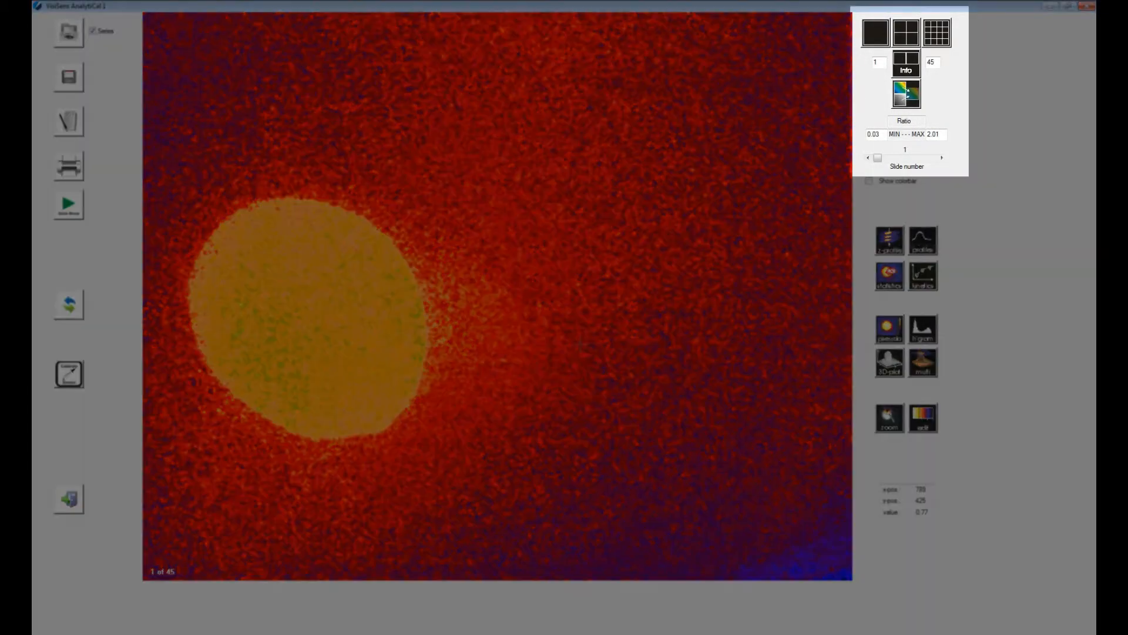
pyautogui.moveTo(962, 163)
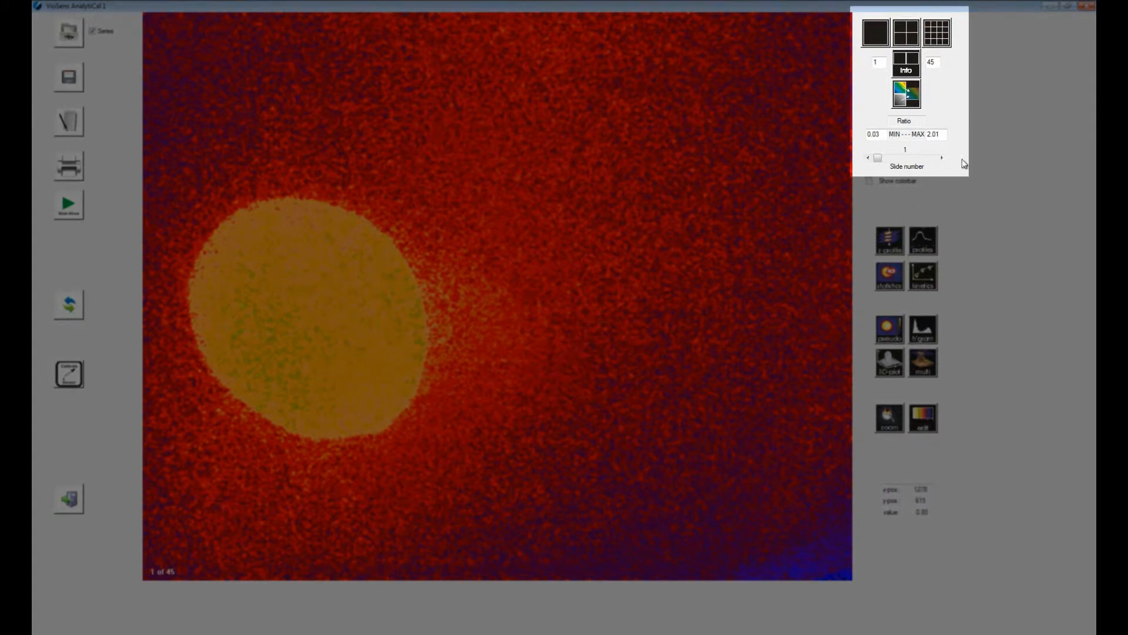
pyautogui.moveTo(959, 51)
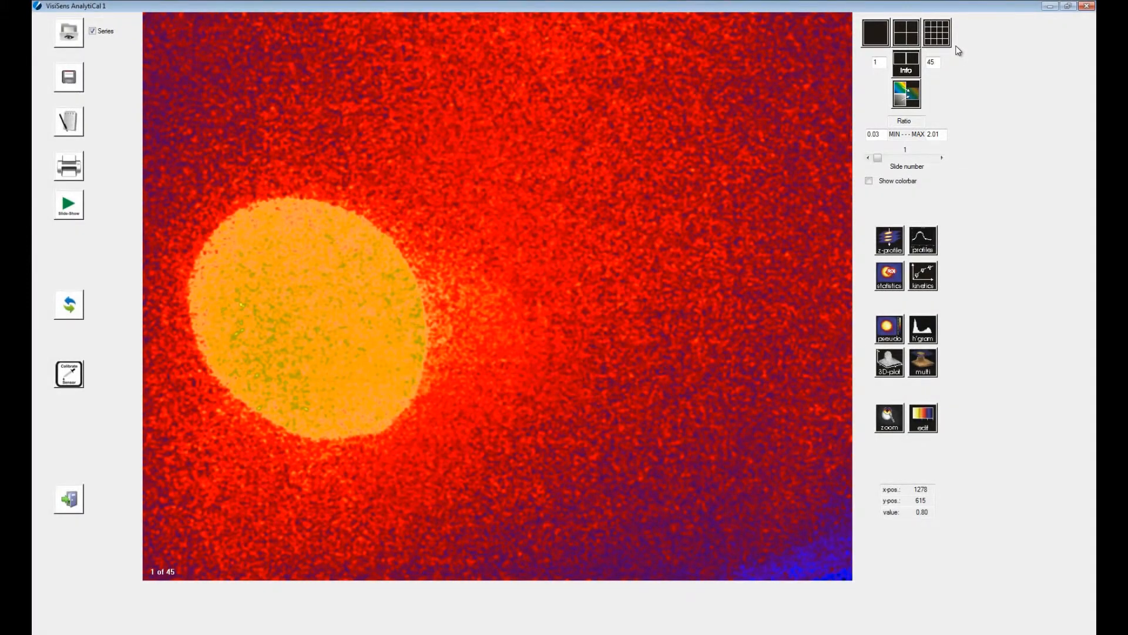
pyautogui.moveTo(936, 32)
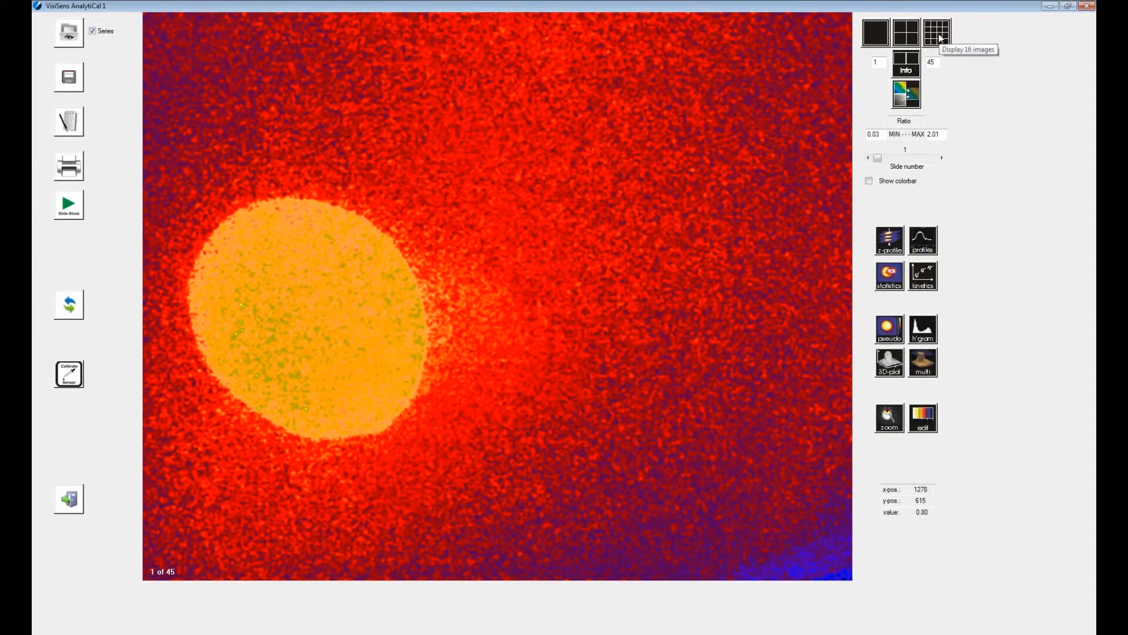
# Step: Show the stack as a 16-image grid and page forward to images 33–45
pyautogui.click(937, 33)
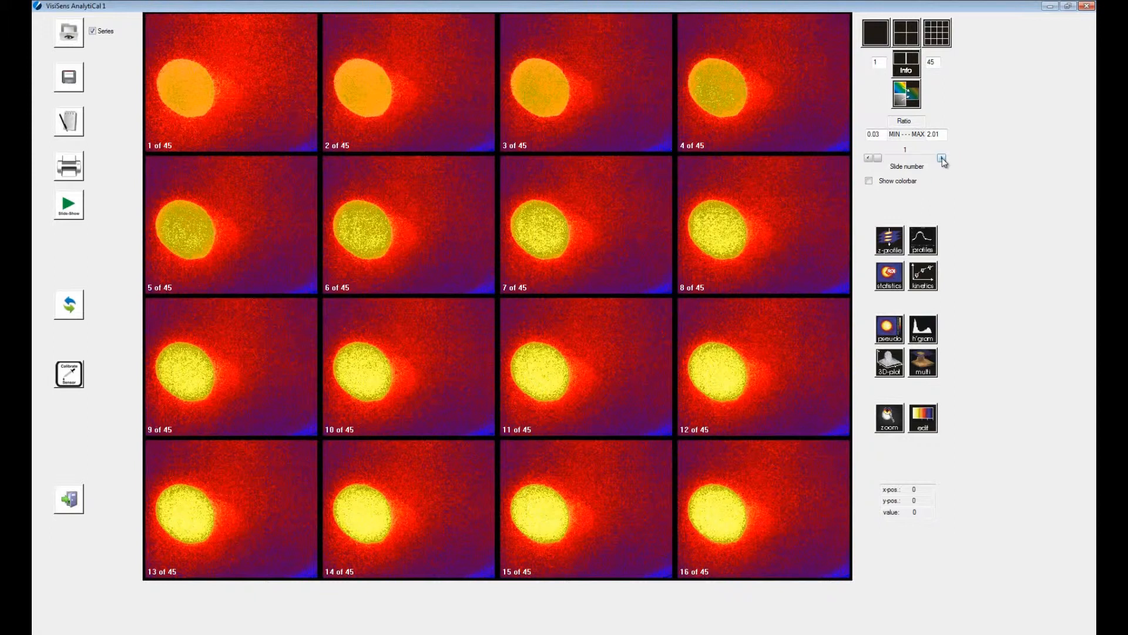
pyautogui.click(941, 157)
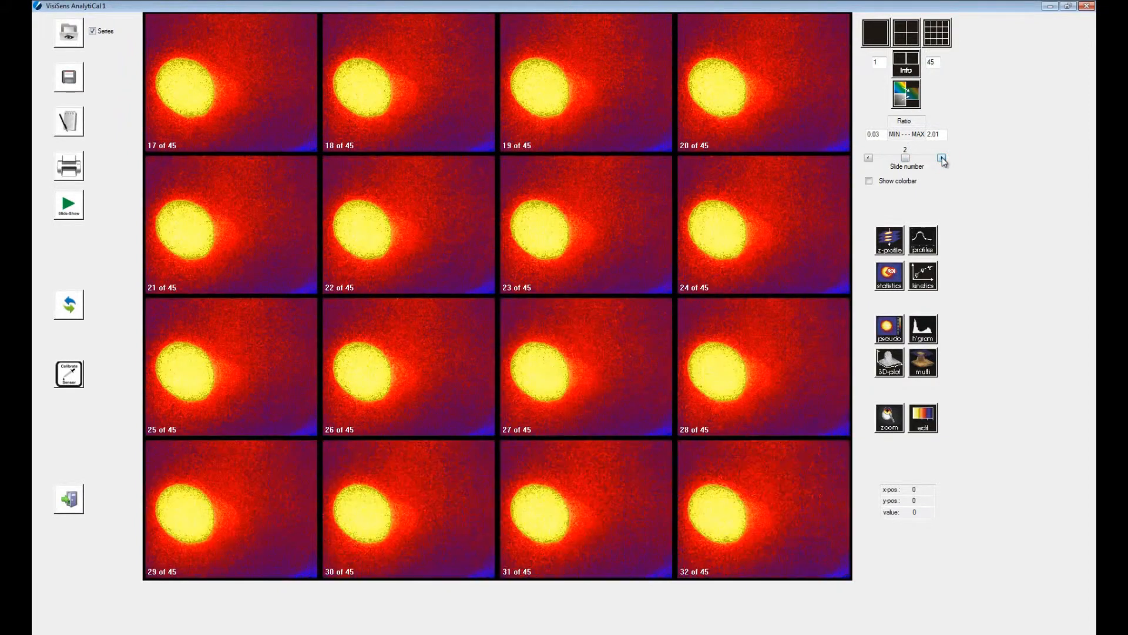
pyautogui.click(941, 158)
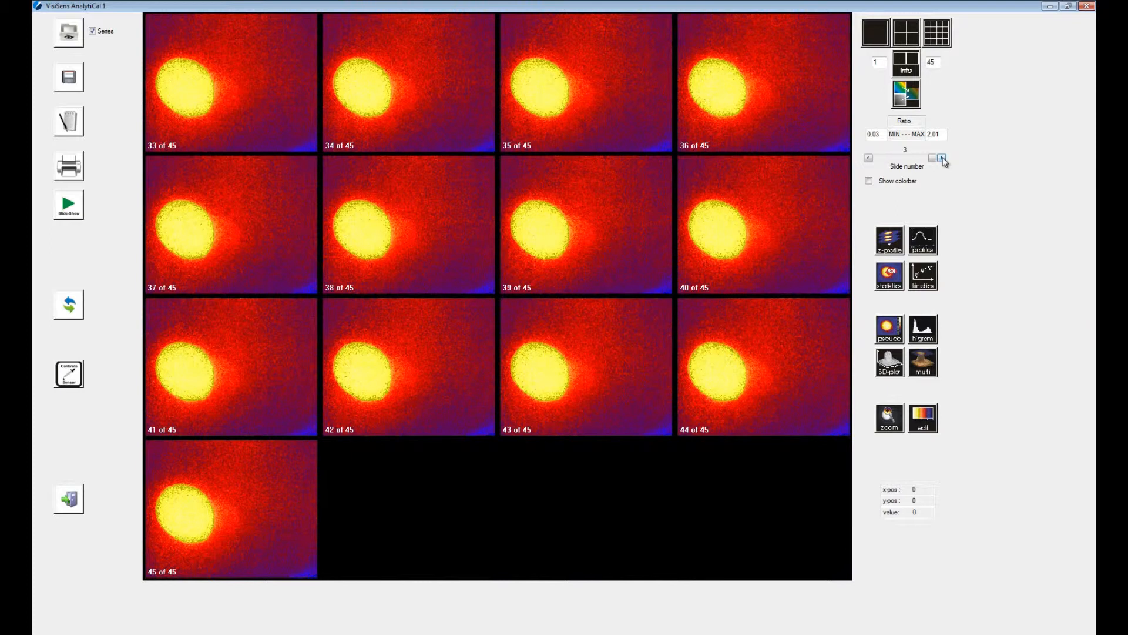
pyautogui.moveTo(906, 30)
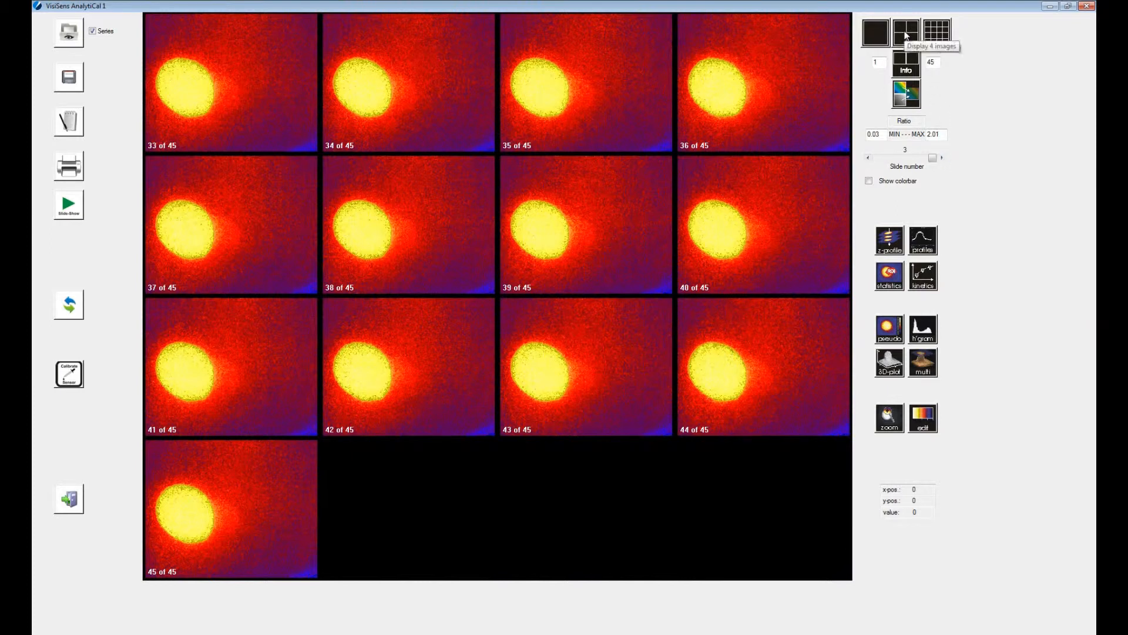
# Step: Show the stack four images at a time and page forward to images 33–36
pyautogui.click(905, 30)
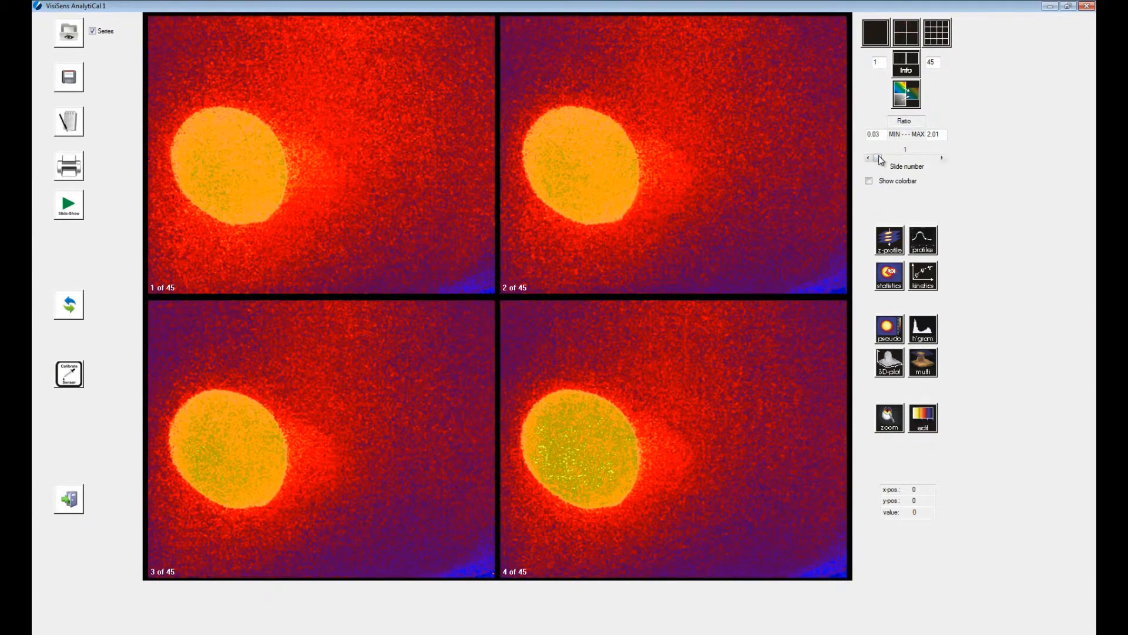
pyautogui.click(941, 156)
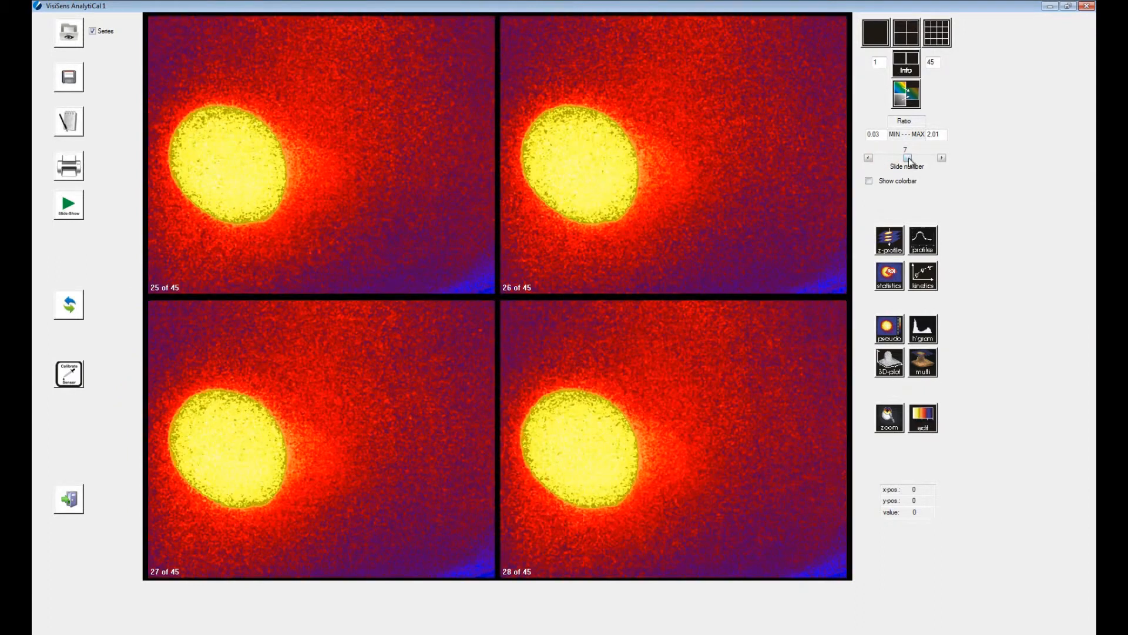
pyautogui.click(941, 157)
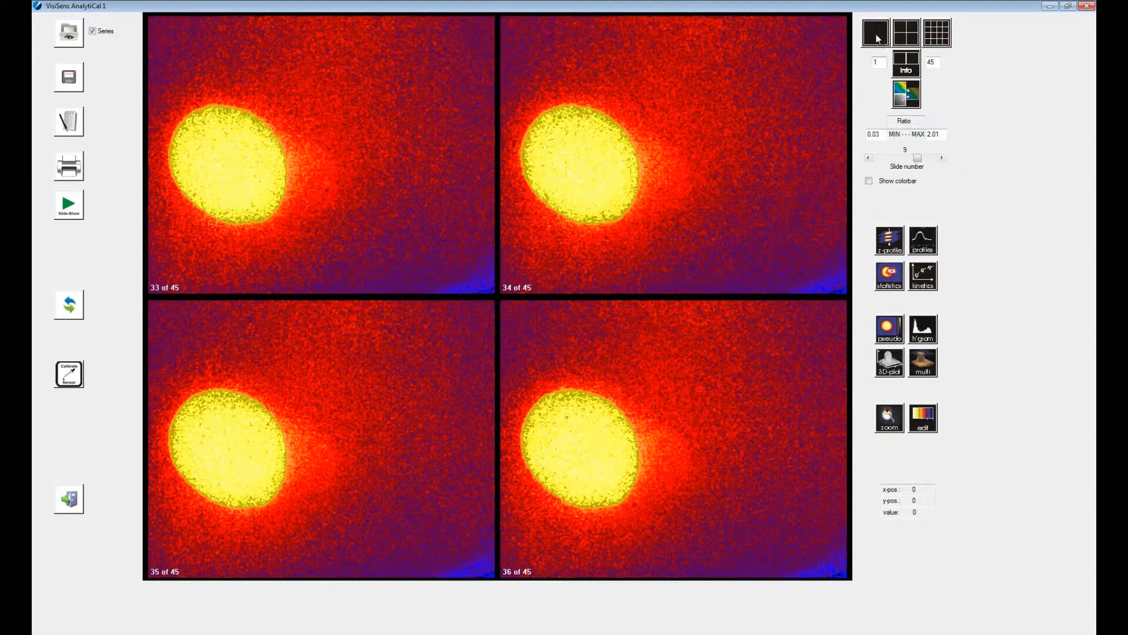
# Step: Return to single-image display and step forward to image 7 of 45
pyautogui.click(874, 32)
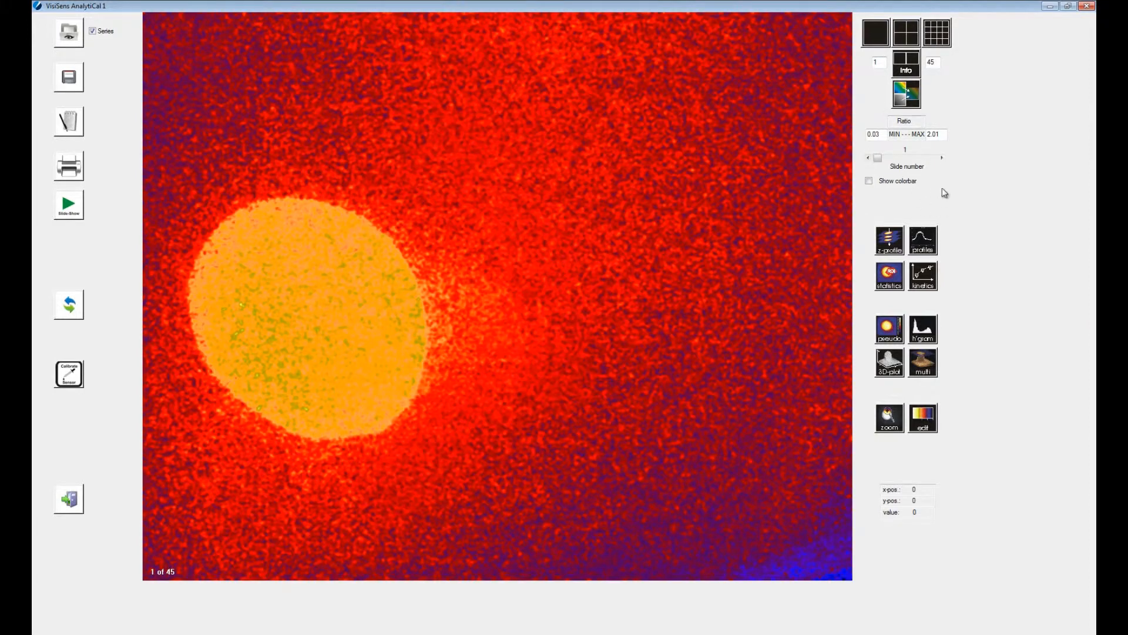
pyautogui.click(943, 156)
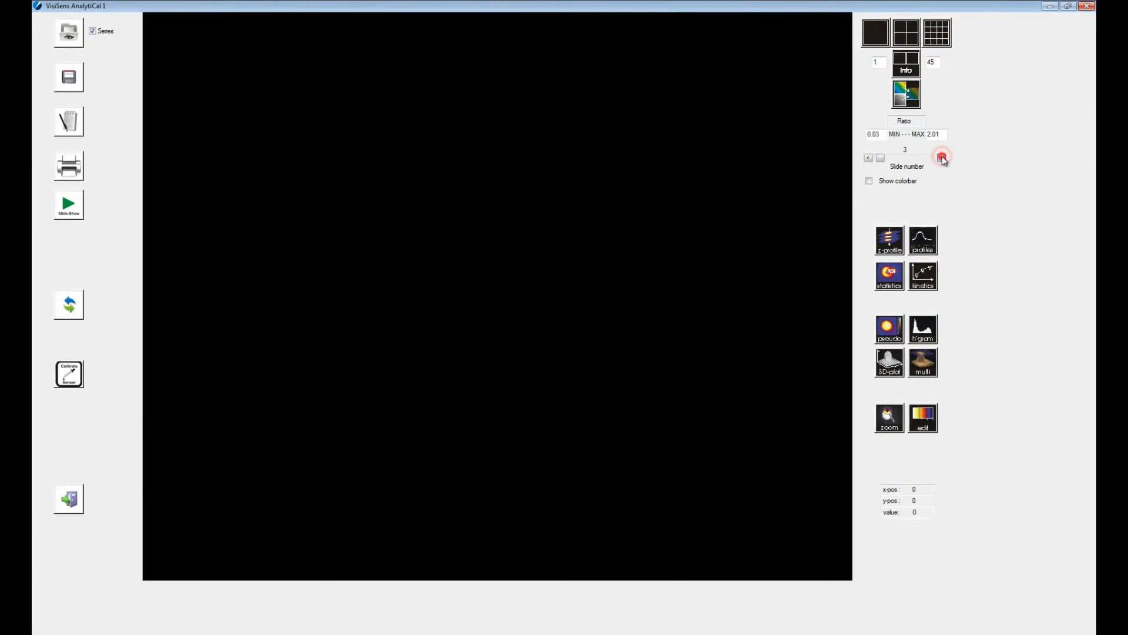
pyautogui.click(941, 156)
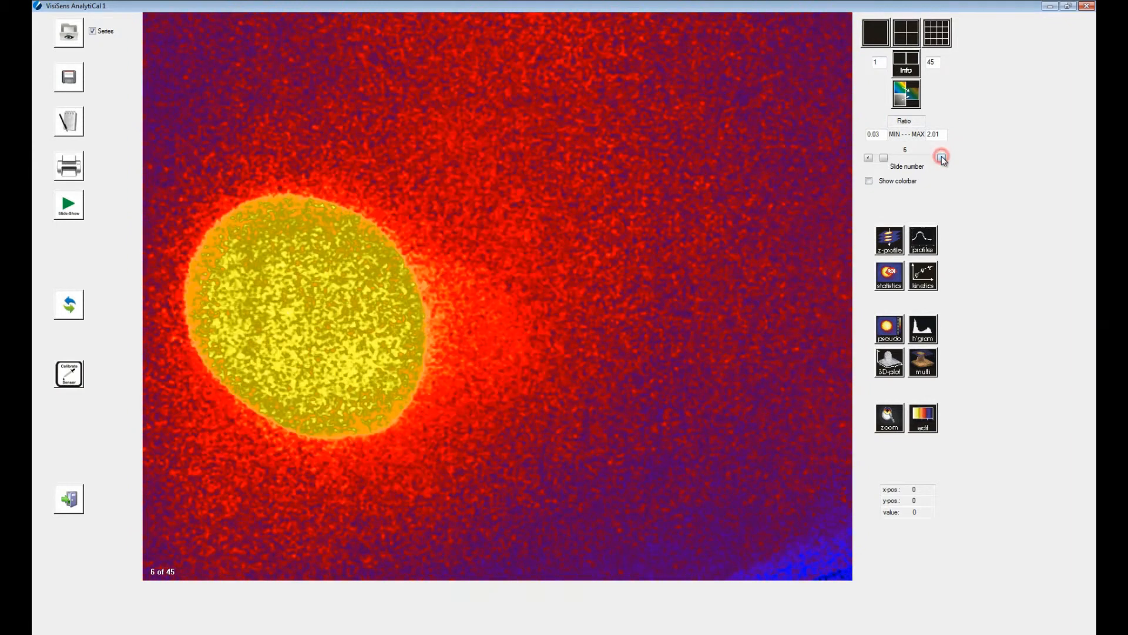
pyautogui.click(941, 157)
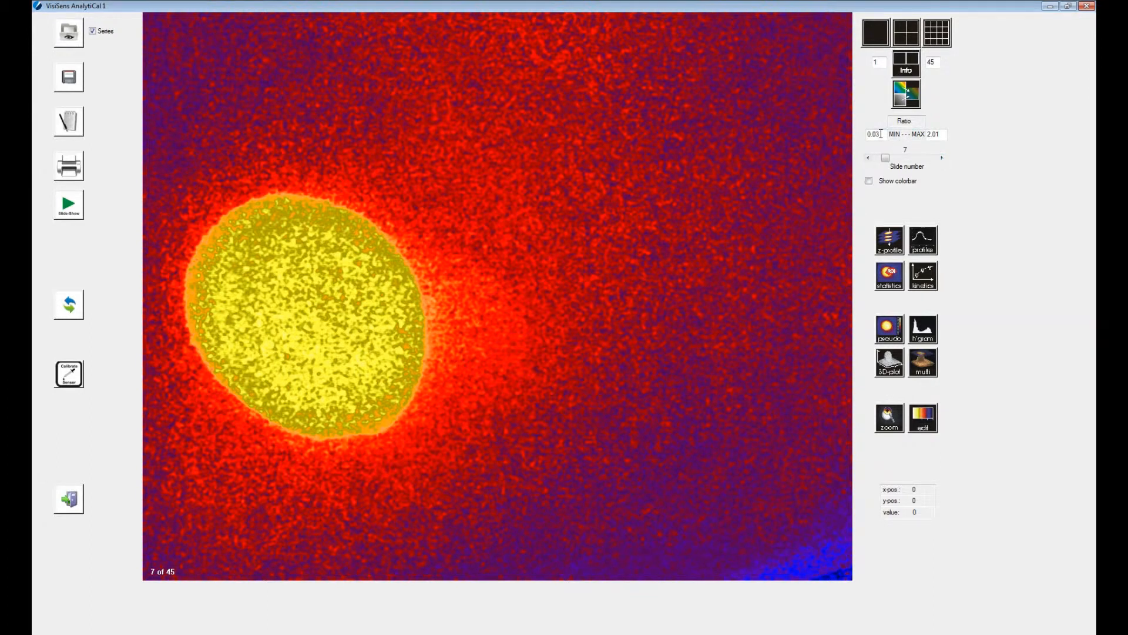
# Step: Set the display range minimum to 0.5 and show slides 1–16 as a sixteen-image grid
pyautogui.tripleClick(873, 134)
pyautogui.write('0.5')
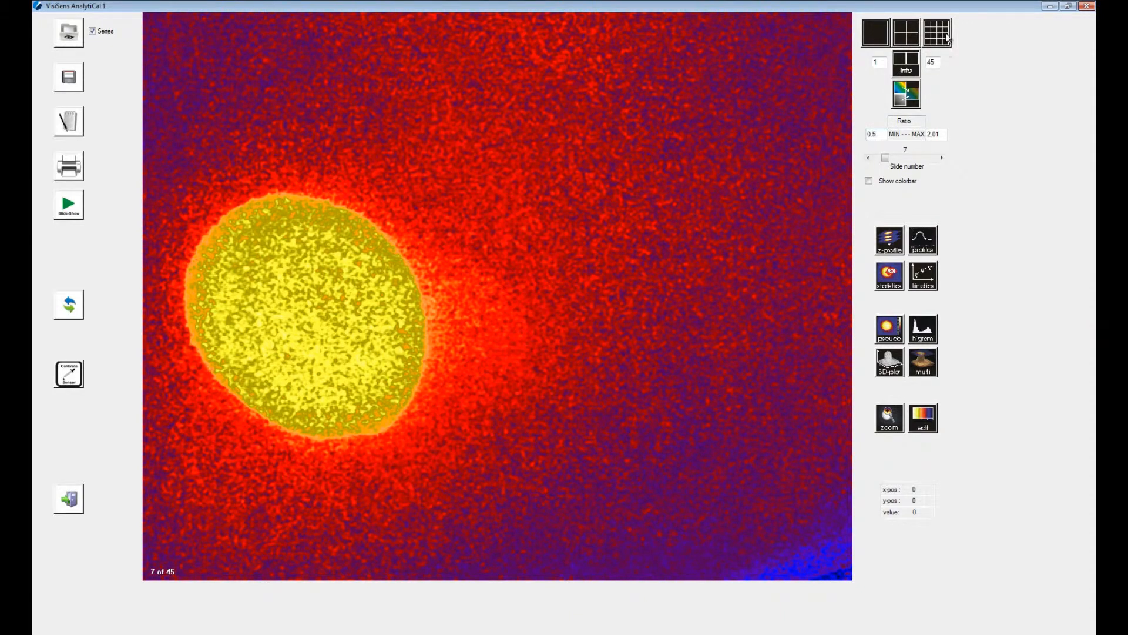
pyautogui.moveTo(937, 33)
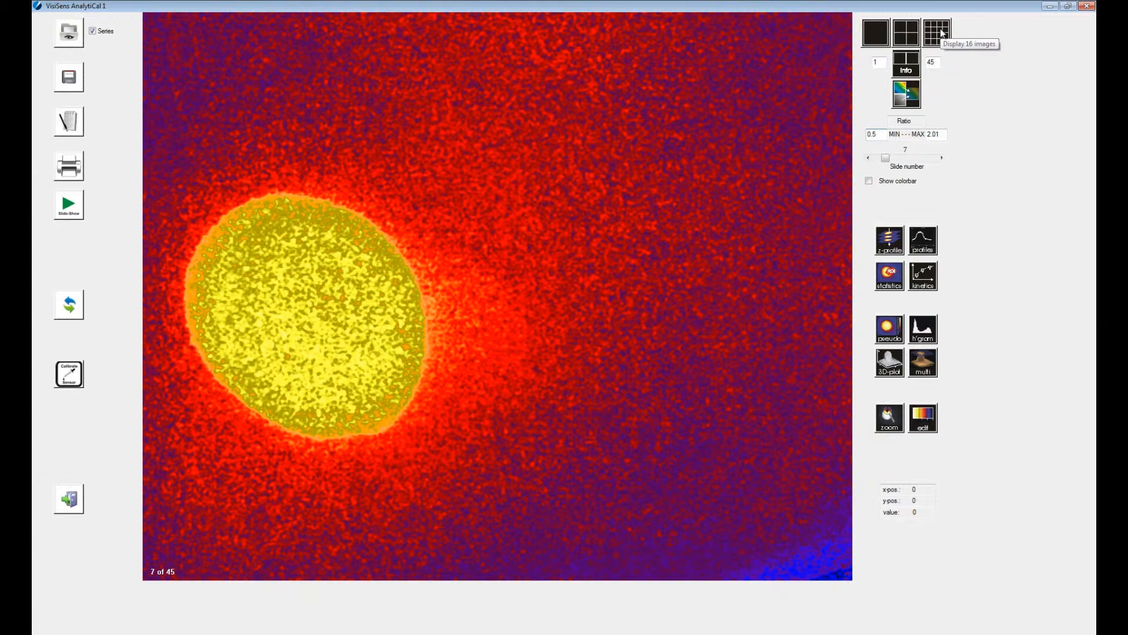
pyautogui.click(937, 31)
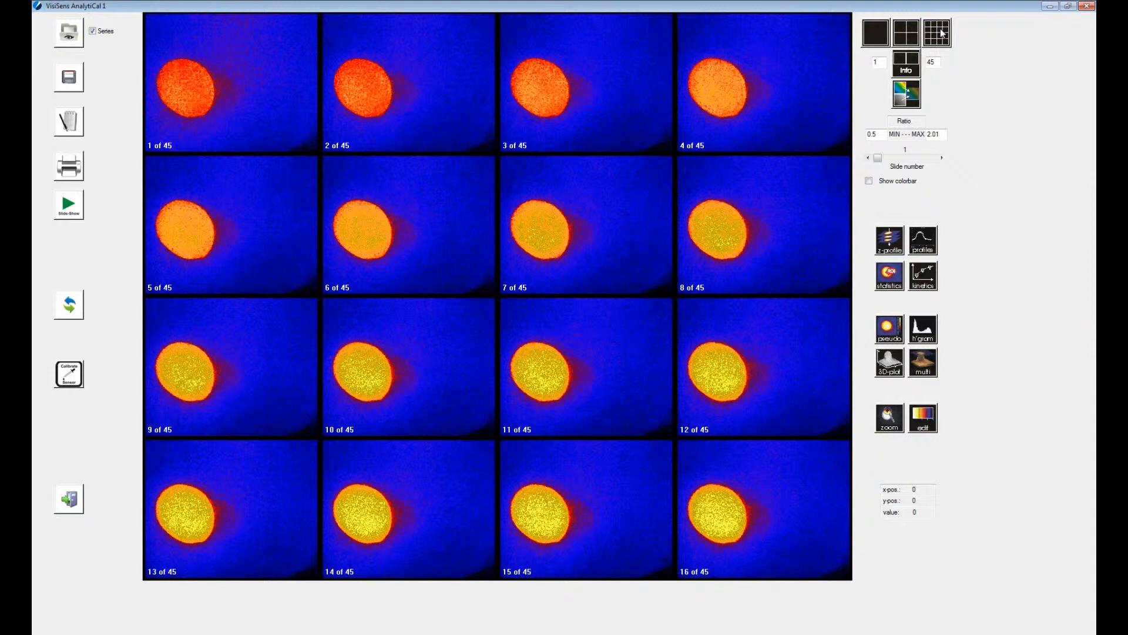
pyautogui.moveTo(905, 65)
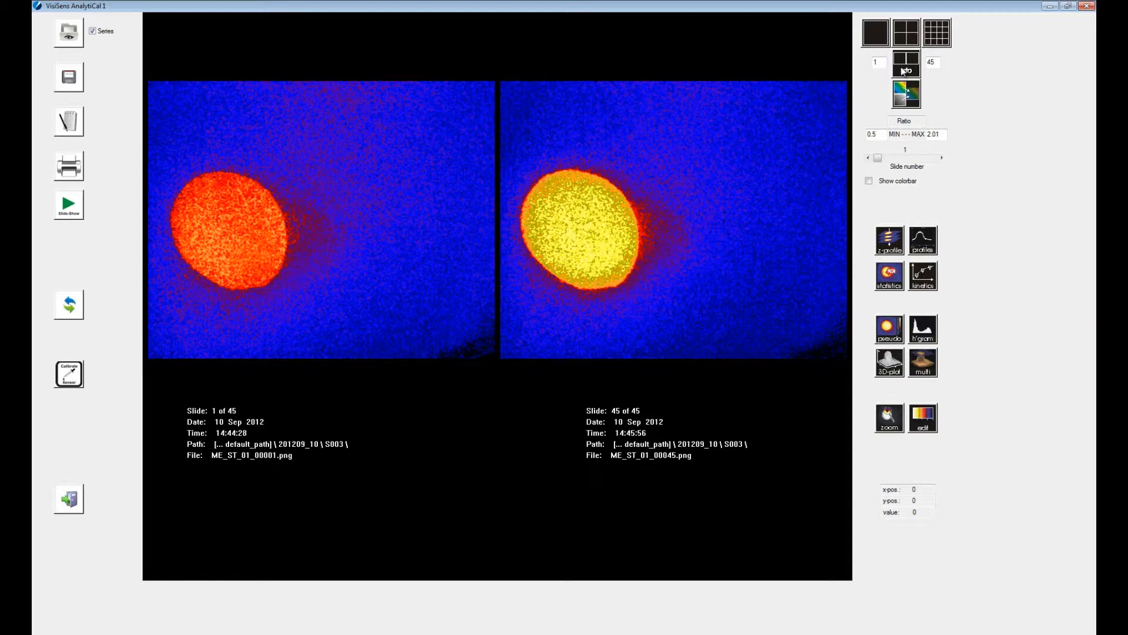
# Step: Show image 24 as colour image, sensor response and their alpha-blended overlay
pyautogui.click(874, 61)
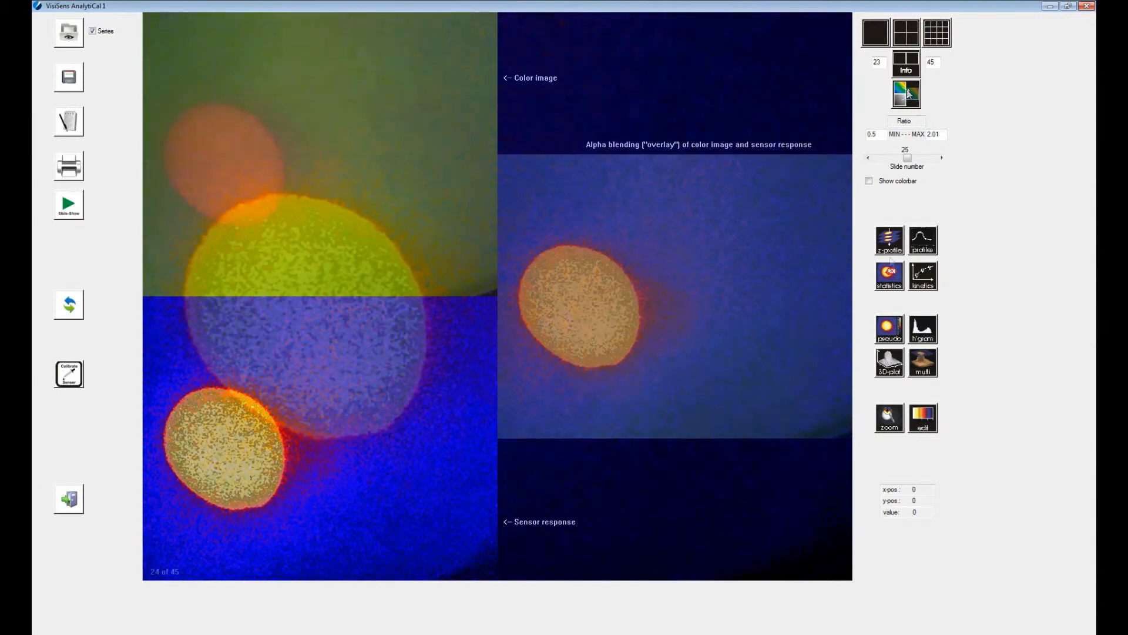
# Step: Return to single-image view and outline a closed polygon inside the yellow sensor spot for a z-profile
pyautogui.click(874, 32)
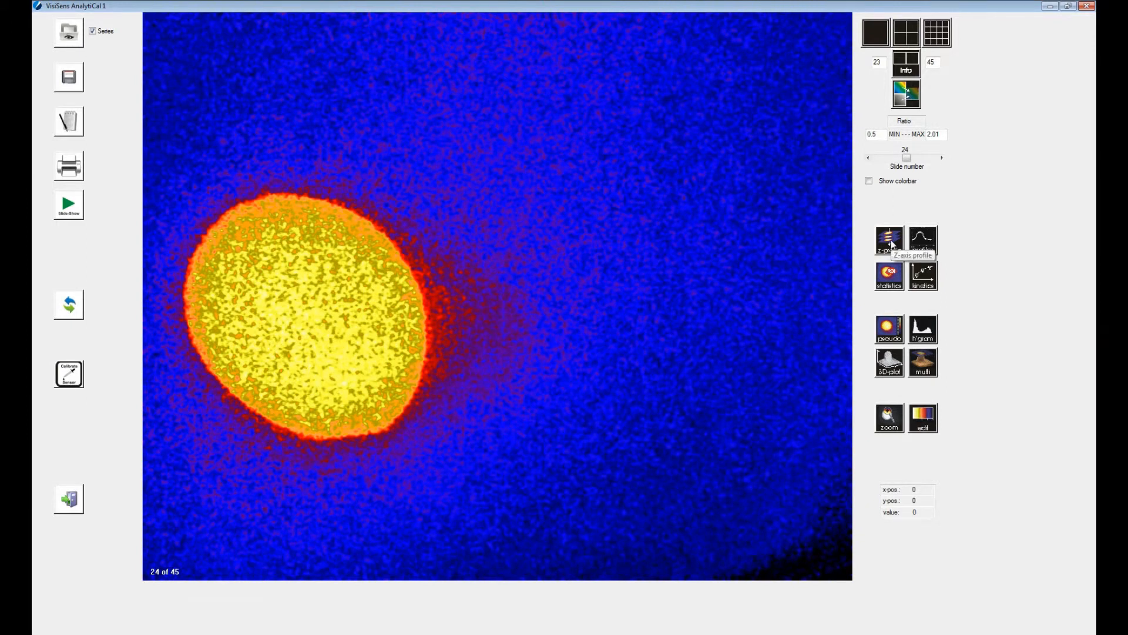
pyautogui.click(888, 239)
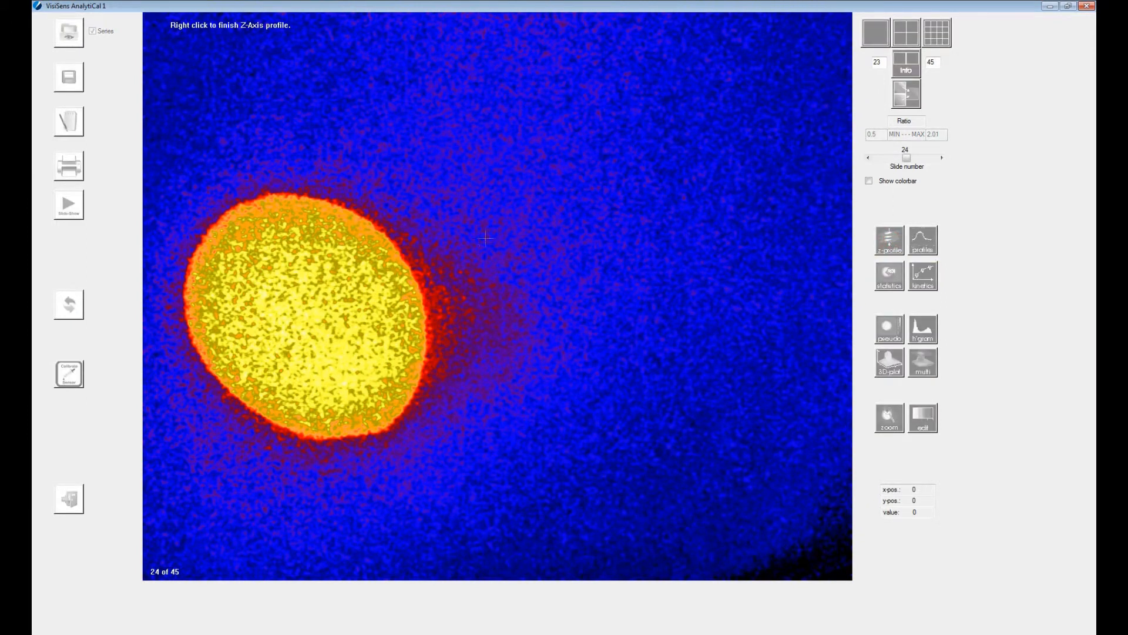
pyautogui.moveTo(259, 266)
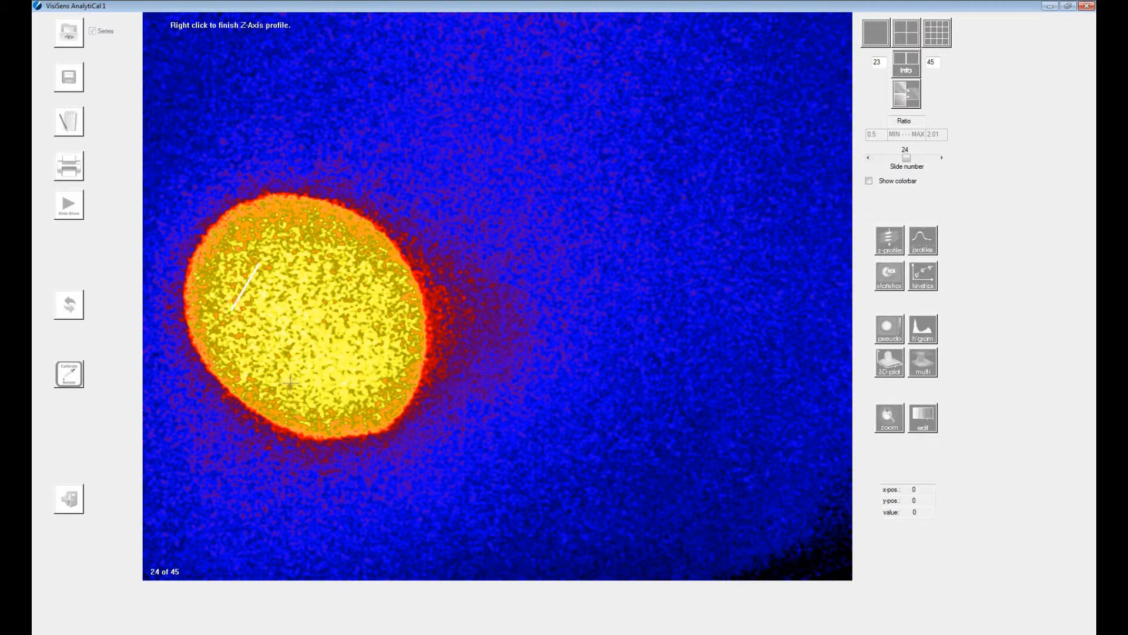
pyautogui.click(369, 380)
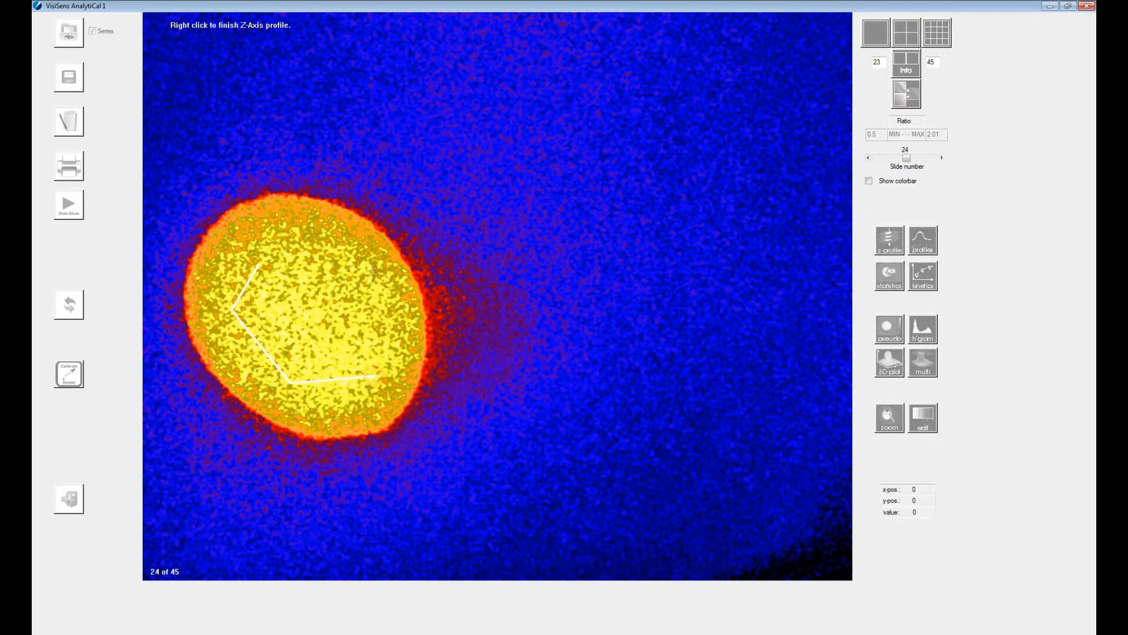
pyautogui.click(310, 238)
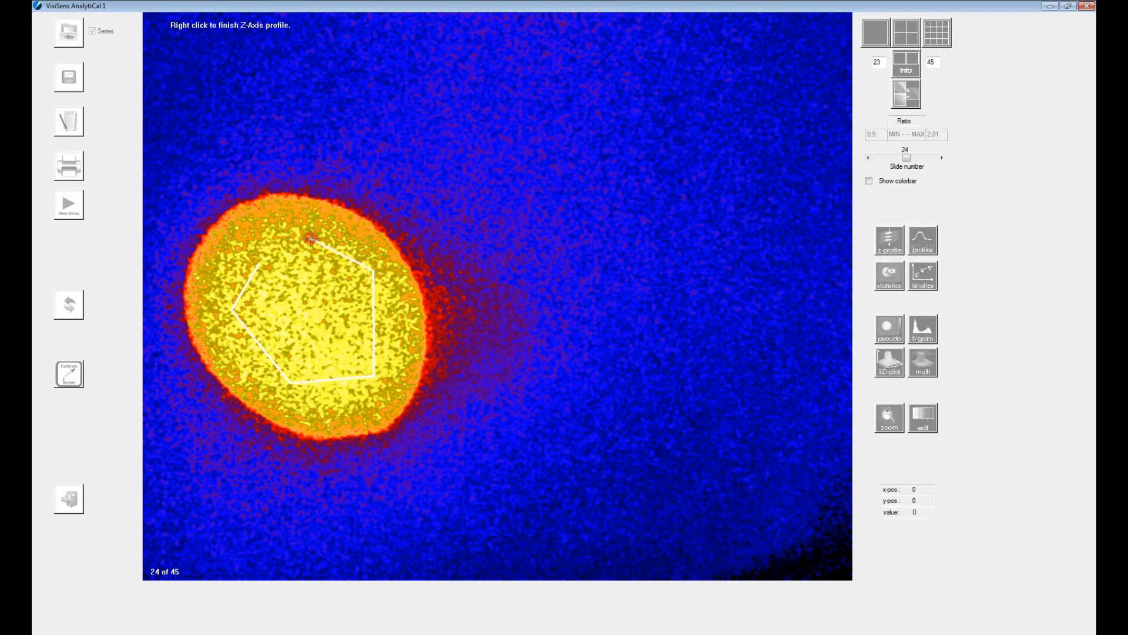
pyautogui.click(309, 238)
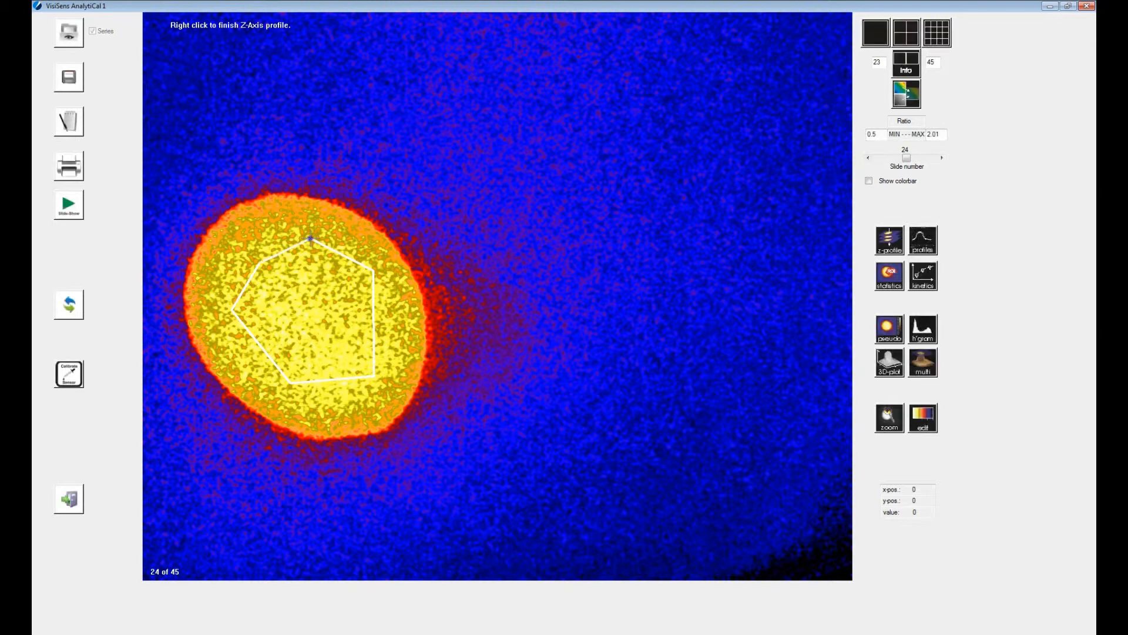
# Step: Finish the region to plot its average ratio over all 45 slides, declining to save the data
pyautogui.rightClick(309, 238)
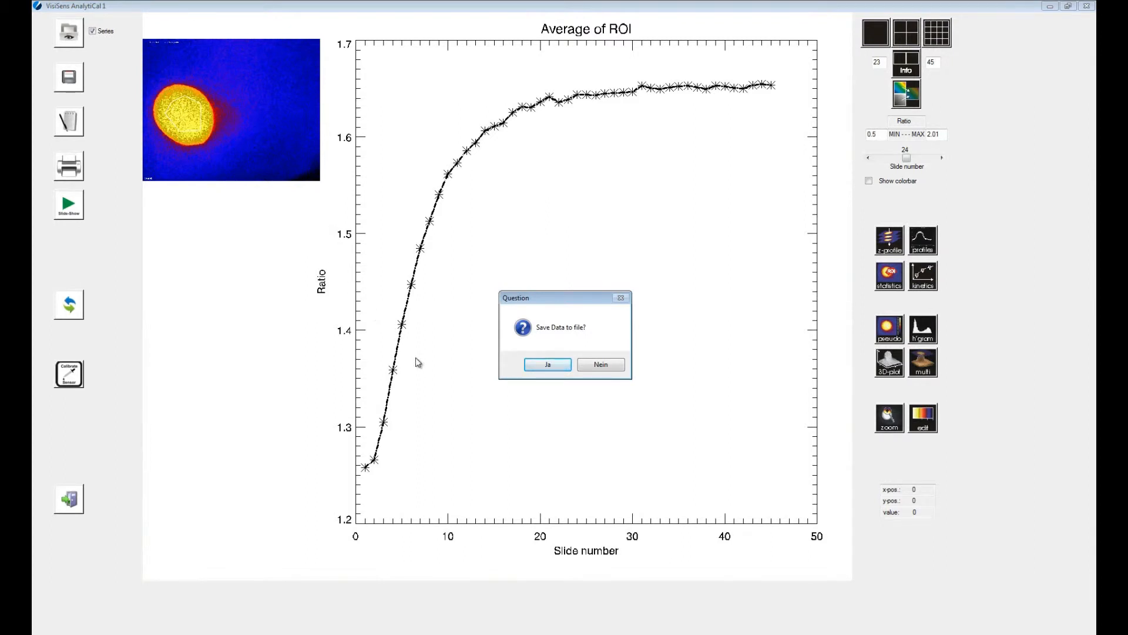
pyautogui.moveTo(601, 364)
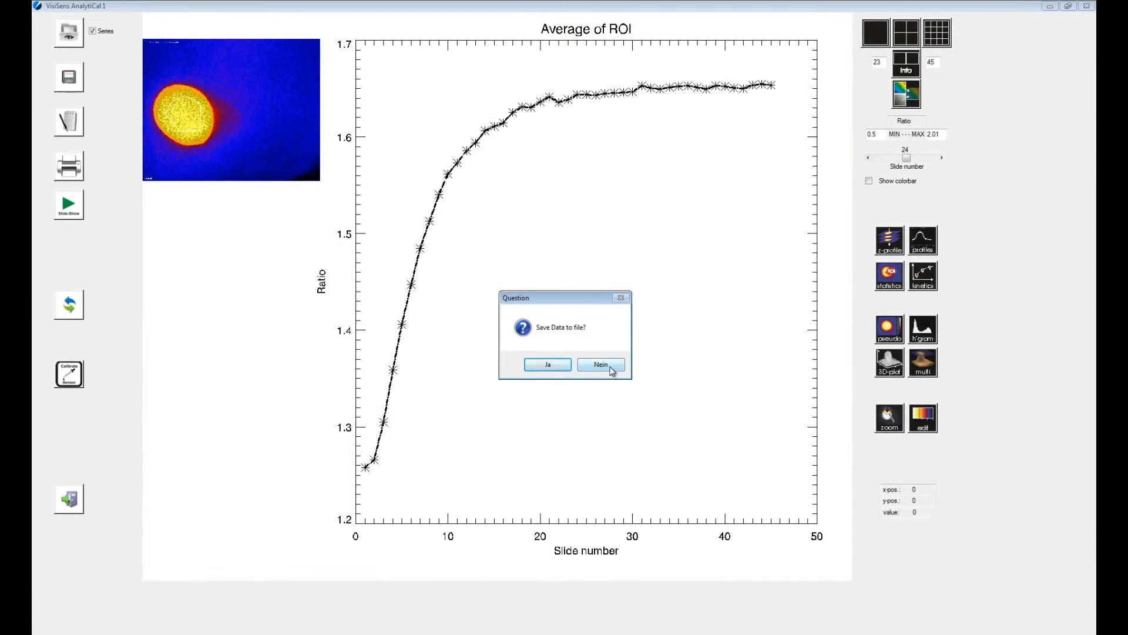
pyautogui.click(600, 364)
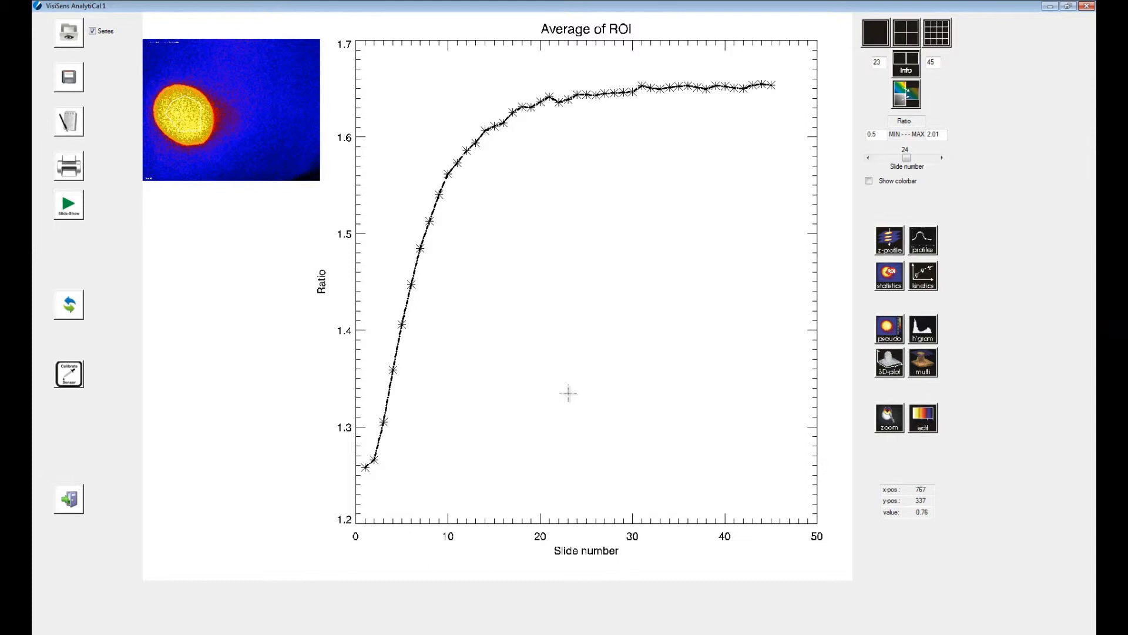
pyautogui.moveTo(568, 393)
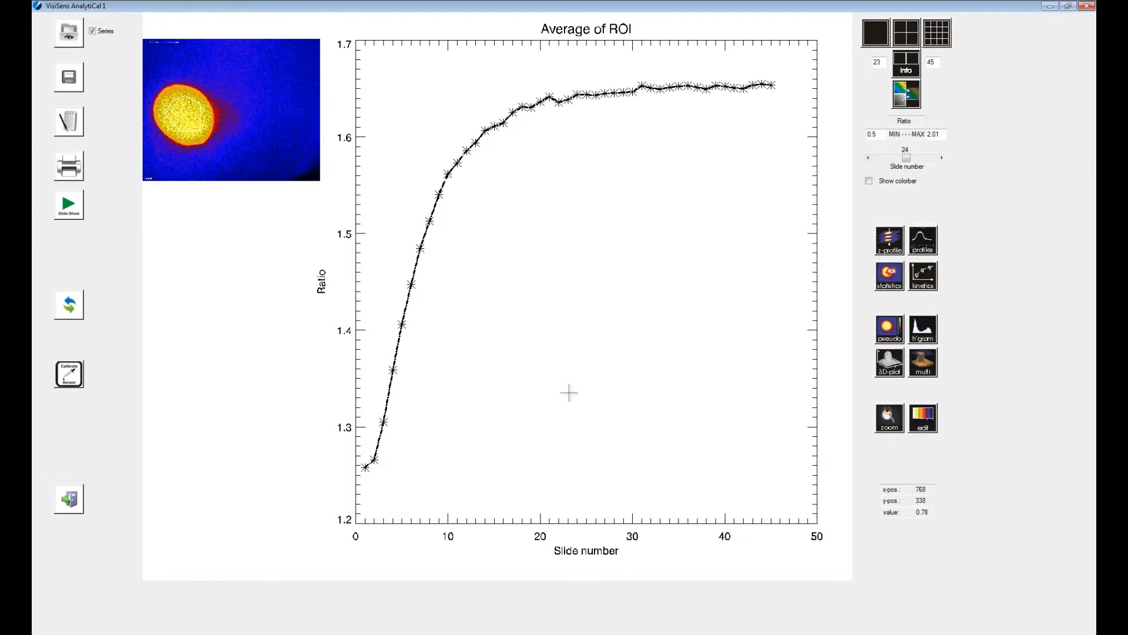
pyautogui.moveTo(874, 341)
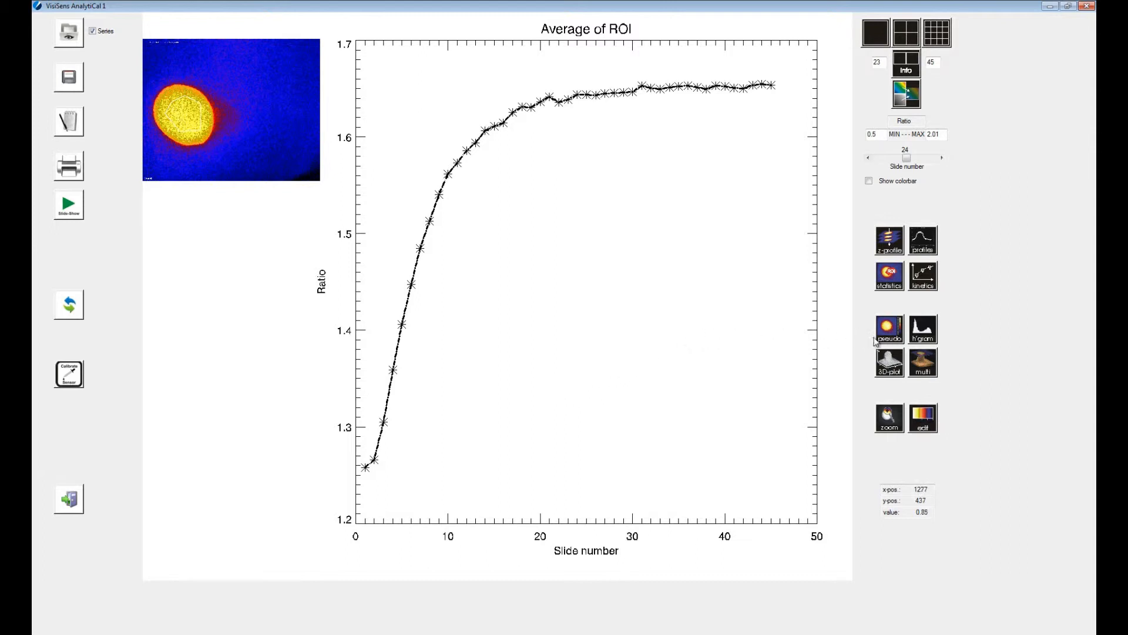
pyautogui.moveTo(889, 329)
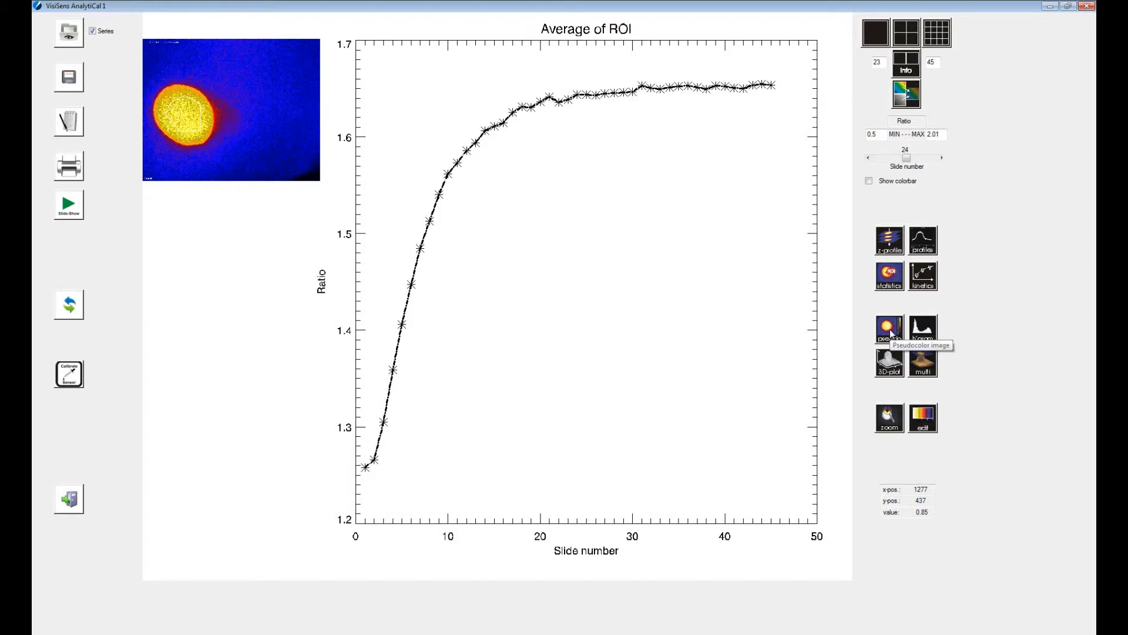
# Step: Outline a statistics polygon over the spot's upper-right edge on image 24 (avg 1.163, max 1.91, min 0.66)
pyautogui.click(888, 329)
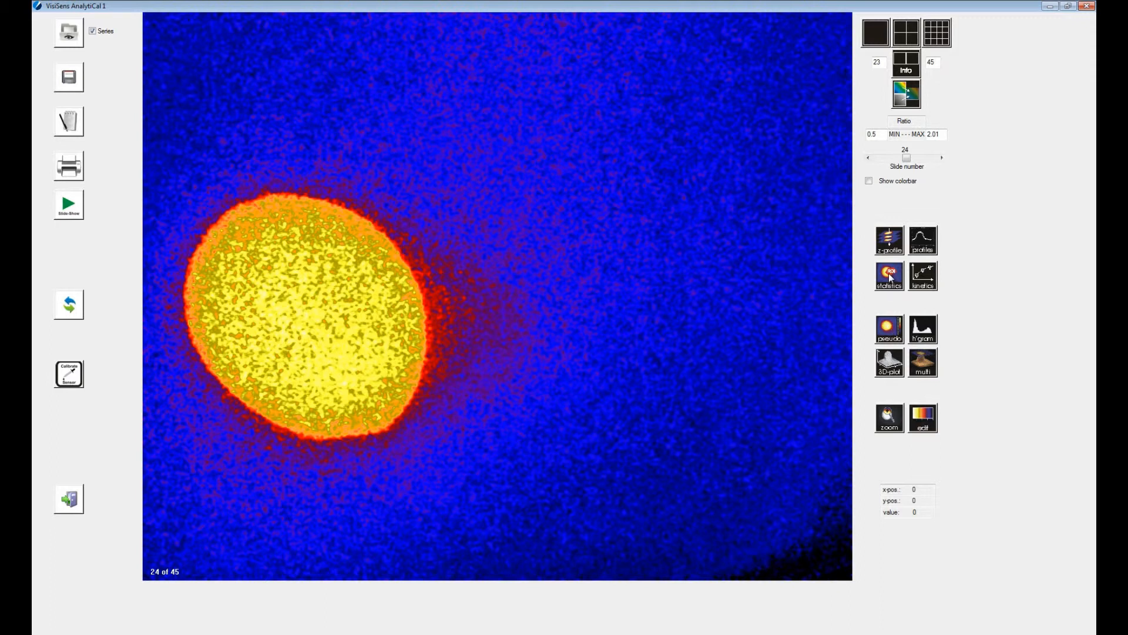
pyautogui.click(889, 276)
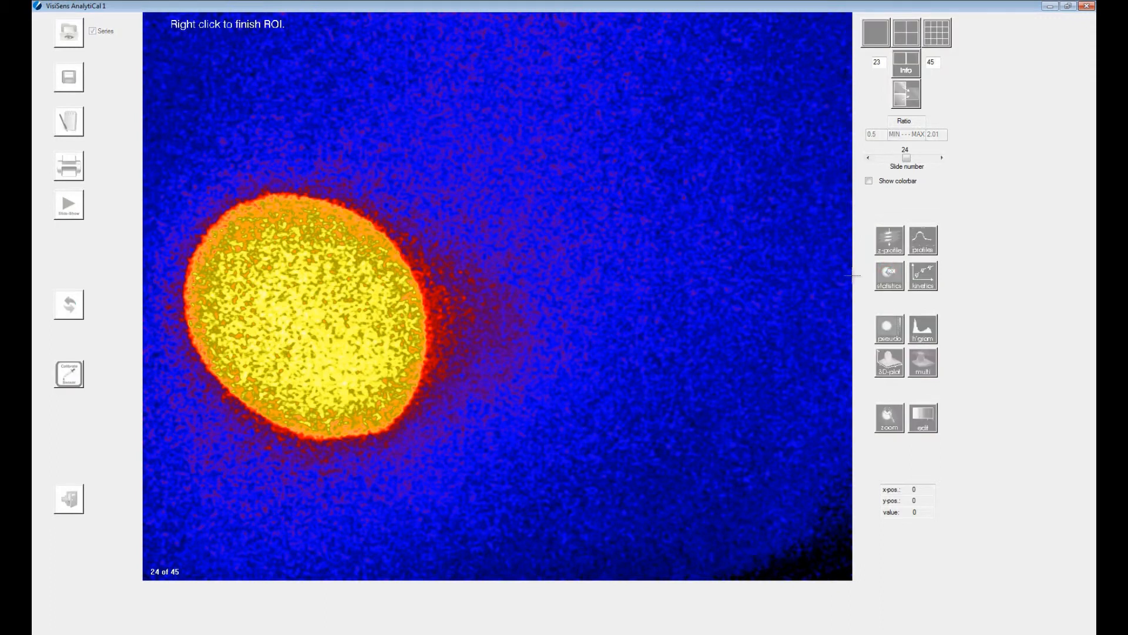
pyautogui.click(291, 255)
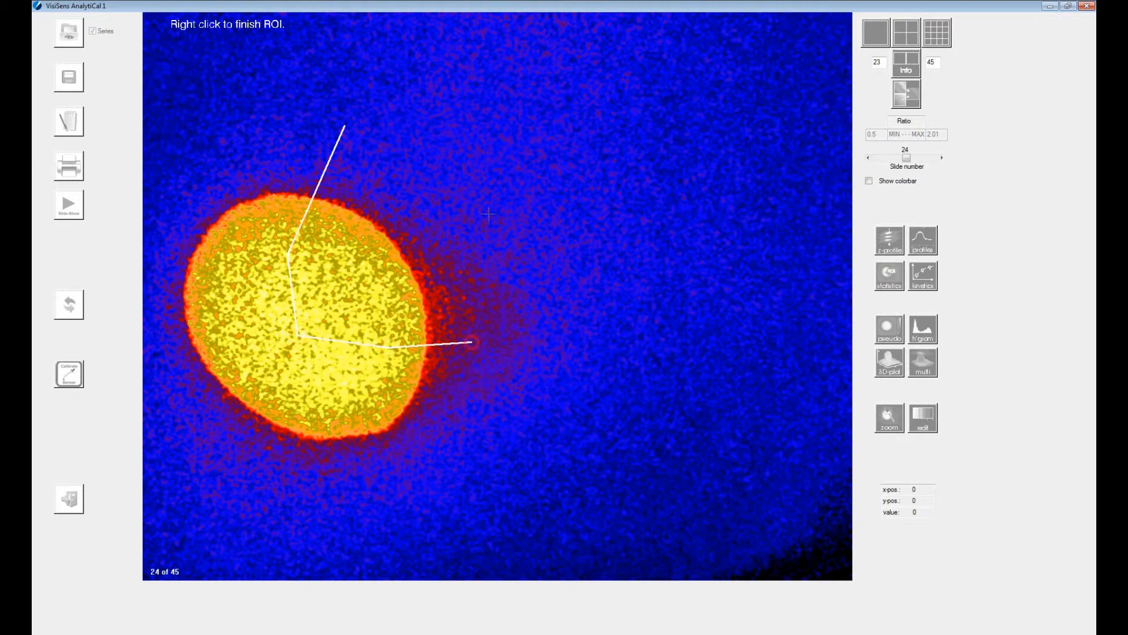
pyautogui.rightClick(489, 214)
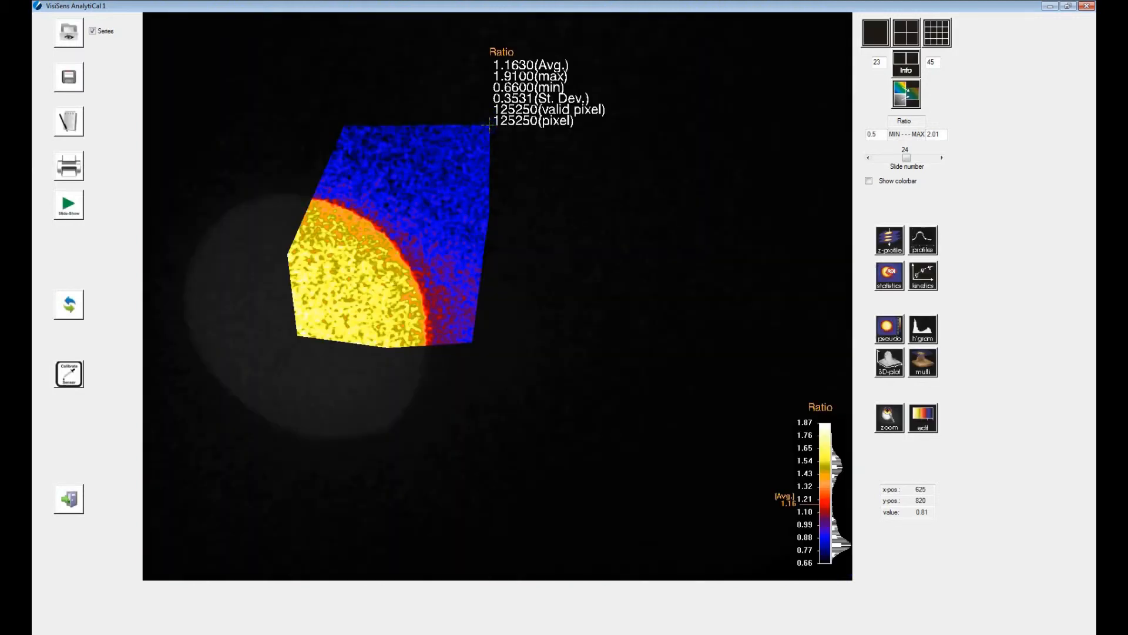
pyautogui.moveTo(557, 223)
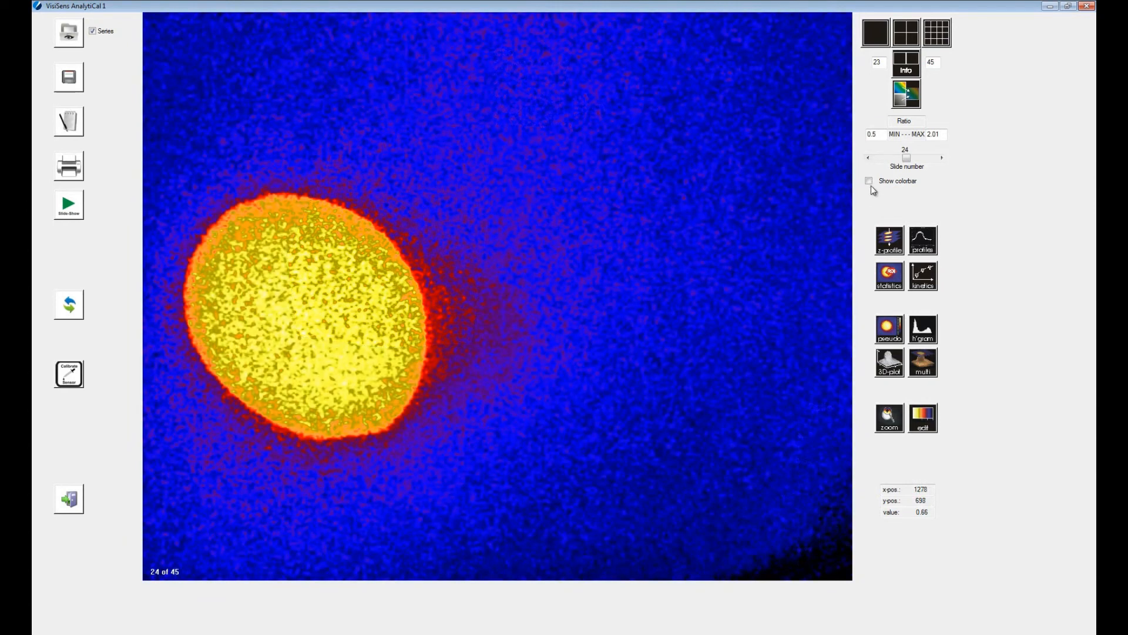
# Step: Show the ratio colorbar and move to the last slide, image 45 of 45
pyautogui.click(868, 180)
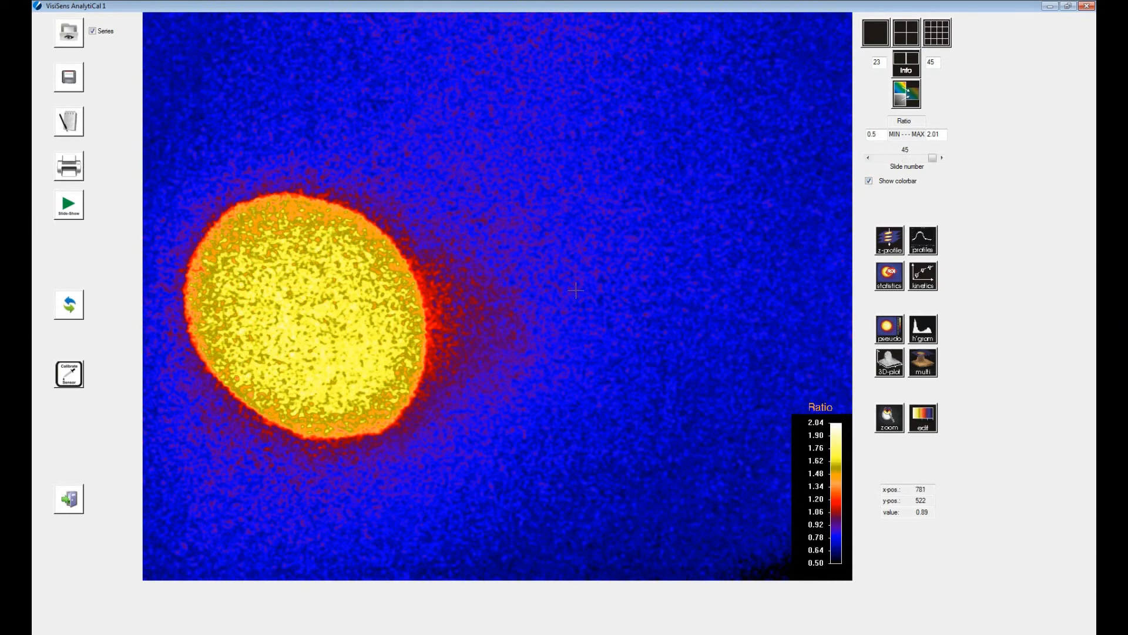
pyautogui.moveTo(251, 338)
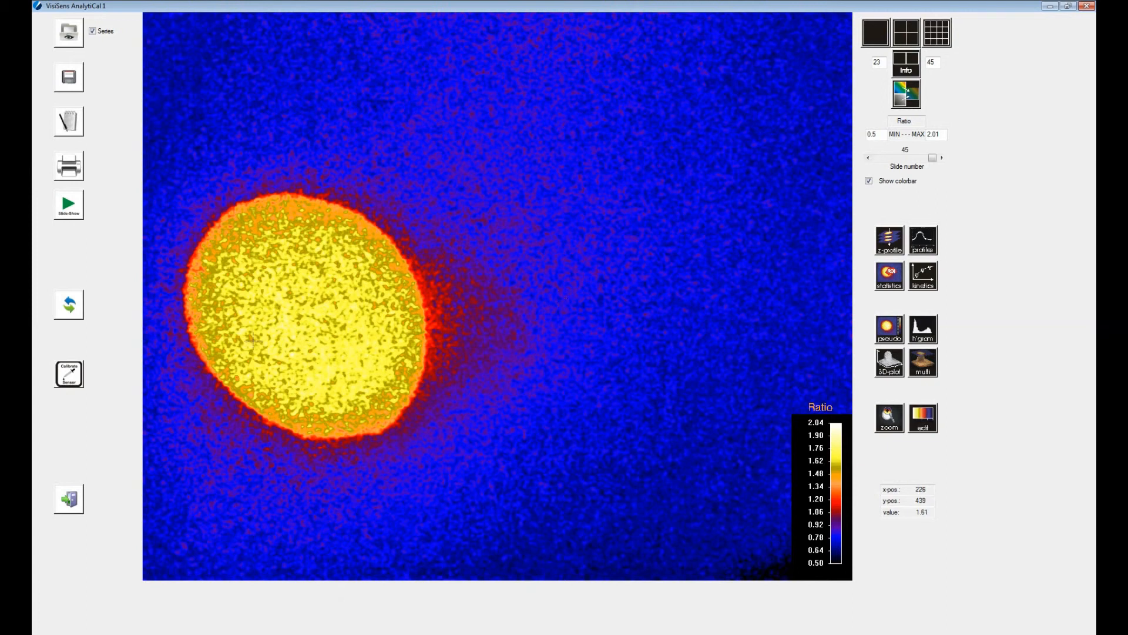